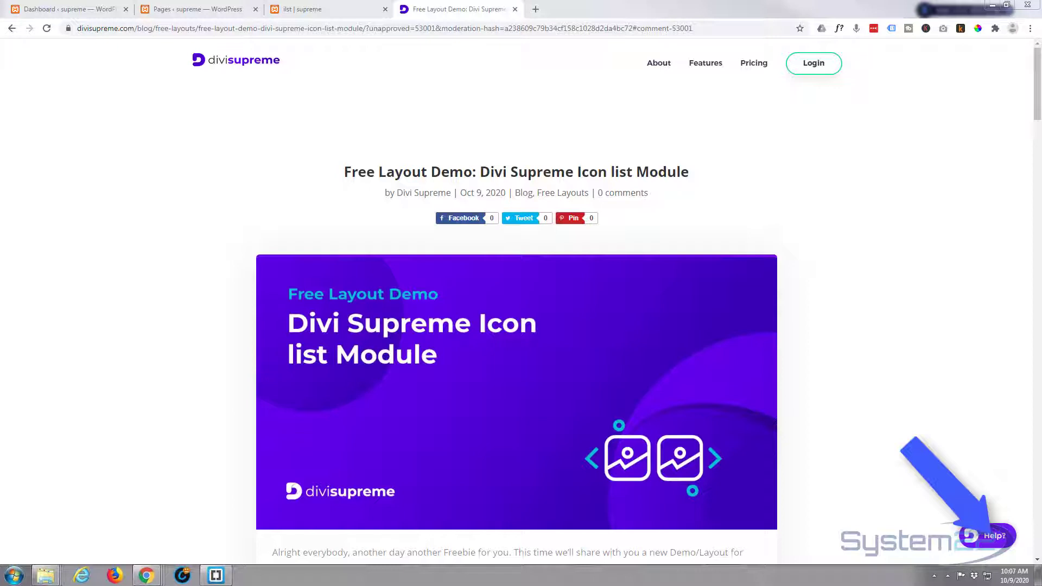
Step: Scroll through the Divi Supreme Icon List post to review the demo content
{"action": "scroll", "scroll_direction": "down", "scroll_amount": 3}
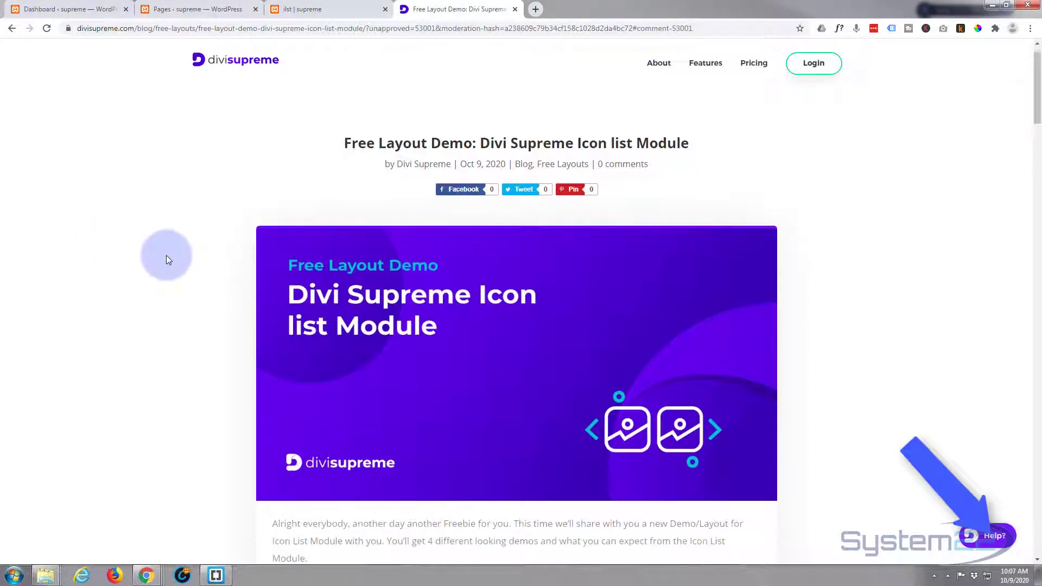
{"action": "scroll", "scroll_direction": "down", "scroll_amount": 3}
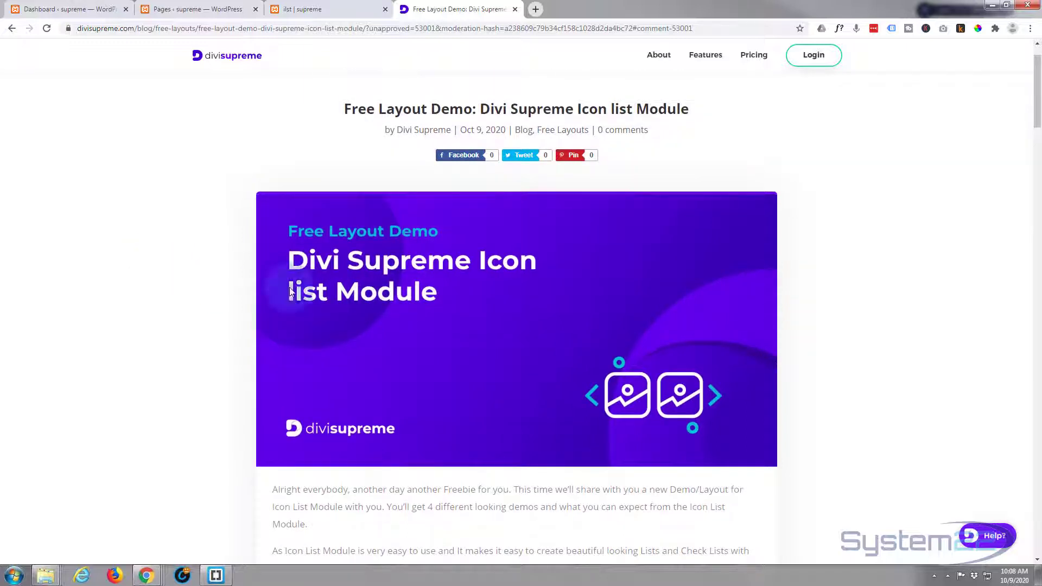
{"action": "mouse_move", "coordinate": [177, 282]}
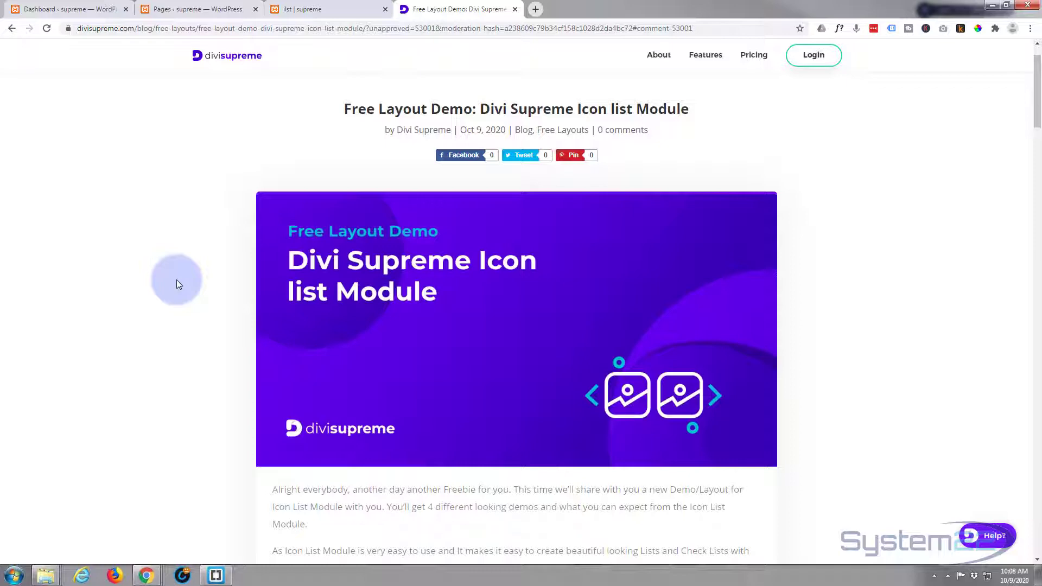
{"action": "scroll", "scroll_direction": "down", "scroll_amount": 3}
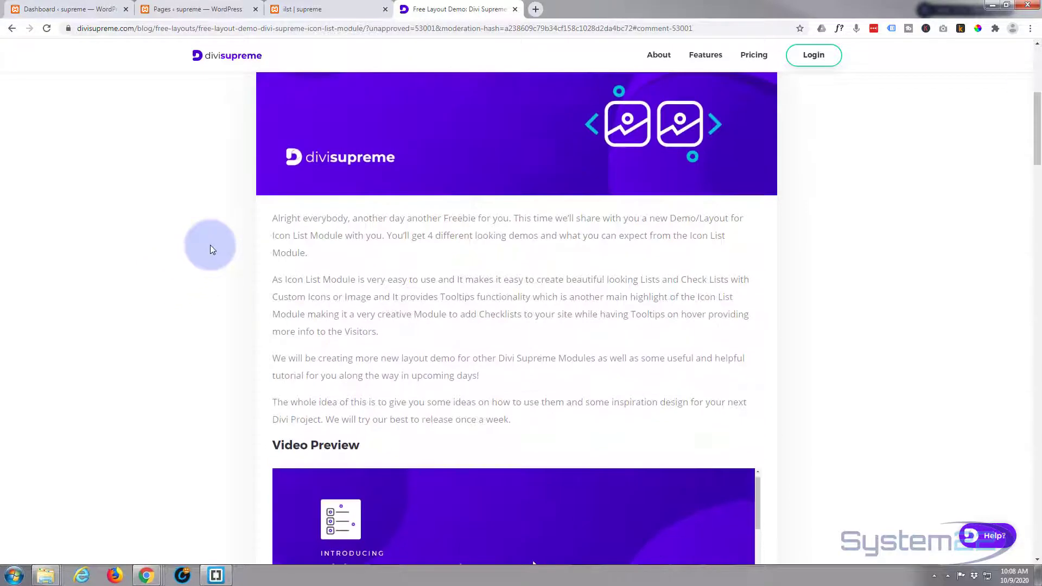
{"action": "scroll", "scroll_direction": "down", "scroll_amount": 3}
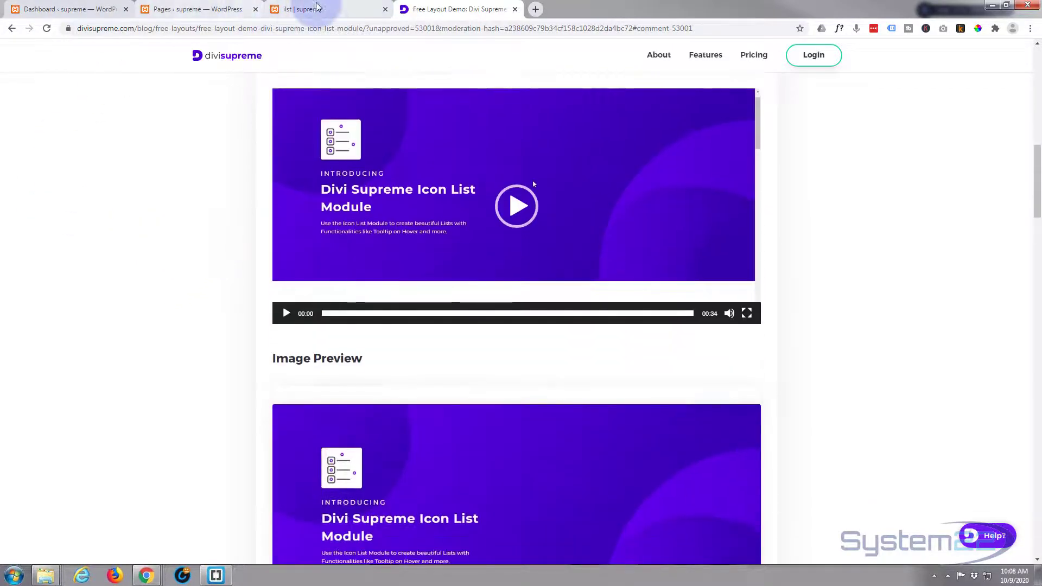
Step: Switch to the local demo page and scroll through its Demo #1 to Demo #4 icon list sections
{"action": "left_click", "coordinate": [313, 9]}
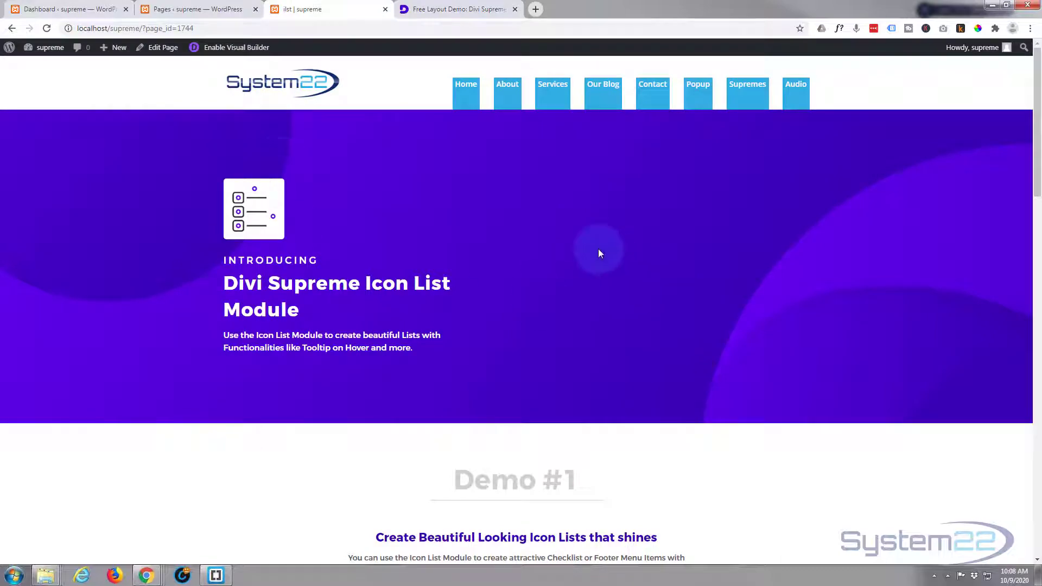
{"action": "scroll", "scroll_direction": "down", "scroll_amount": 3}
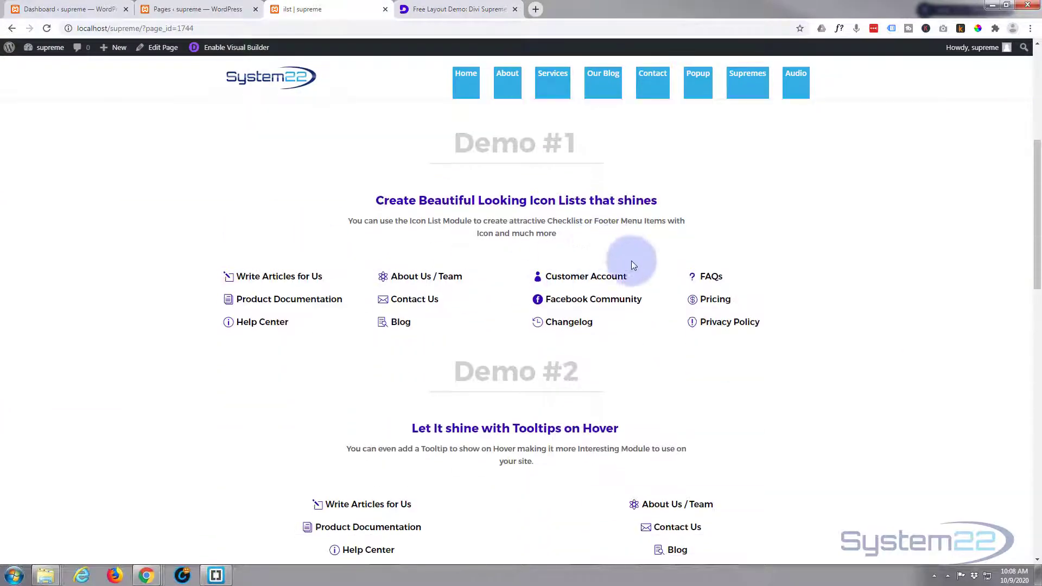
{"action": "scroll", "scroll_direction": "down", "scroll_amount": 3}
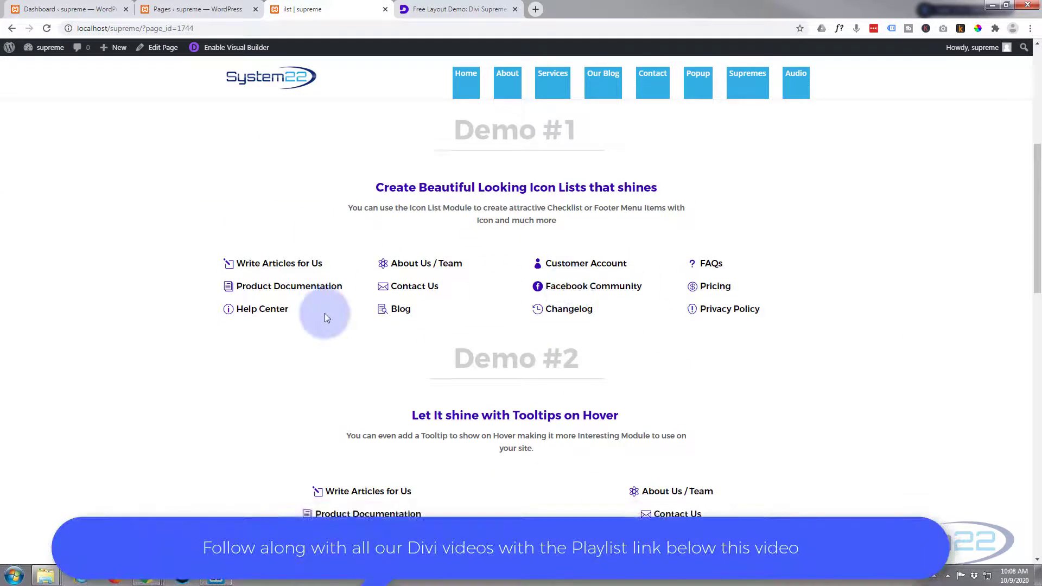
{"action": "scroll", "scroll_direction": "down", "scroll_amount": 3}
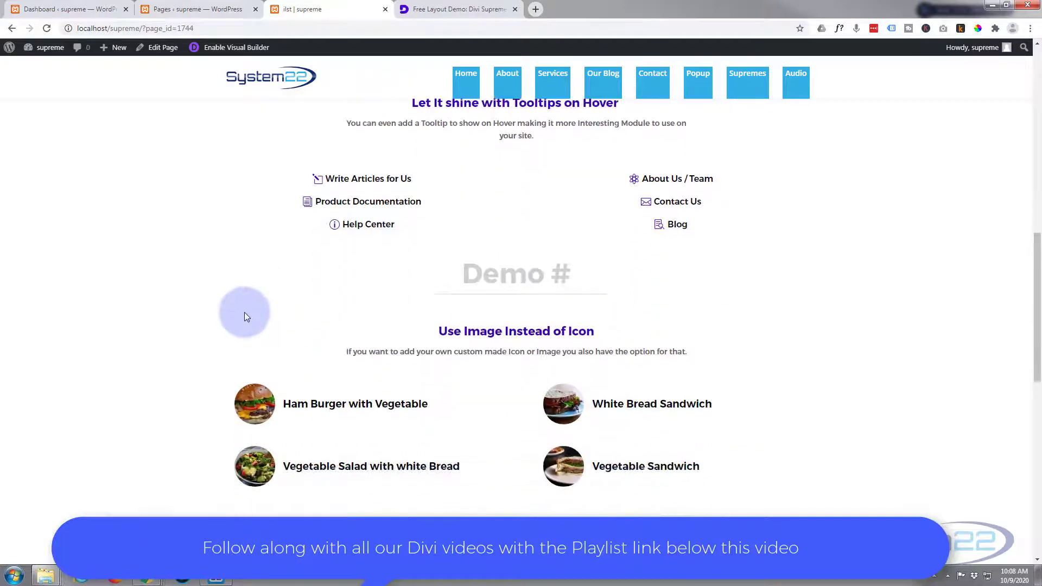
{"action": "scroll", "scroll_direction": "down", "scroll_amount": 3}
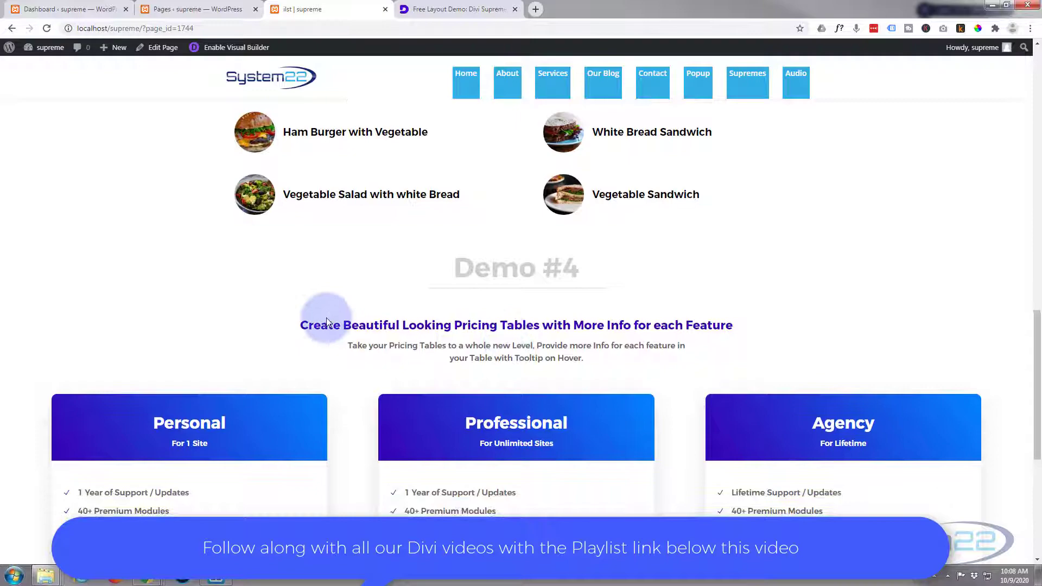
{"action": "scroll", "scroll_direction": "down", "scroll_amount": 3}
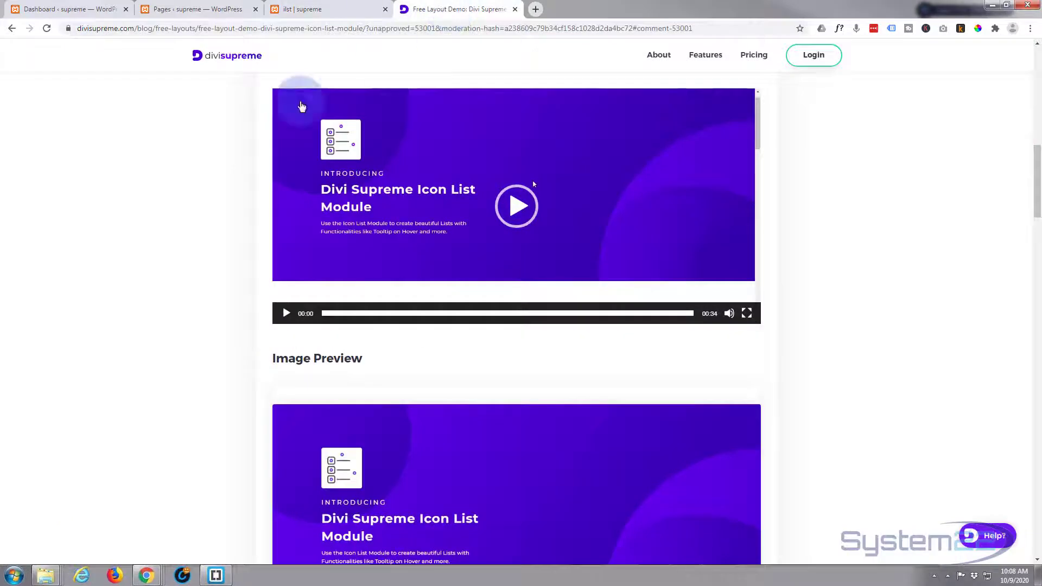
Step: Download the Icon List Module demo layout zip from the post's Image Preview area
{"action": "scroll", "scroll_direction": "down", "scroll_amount": 3}
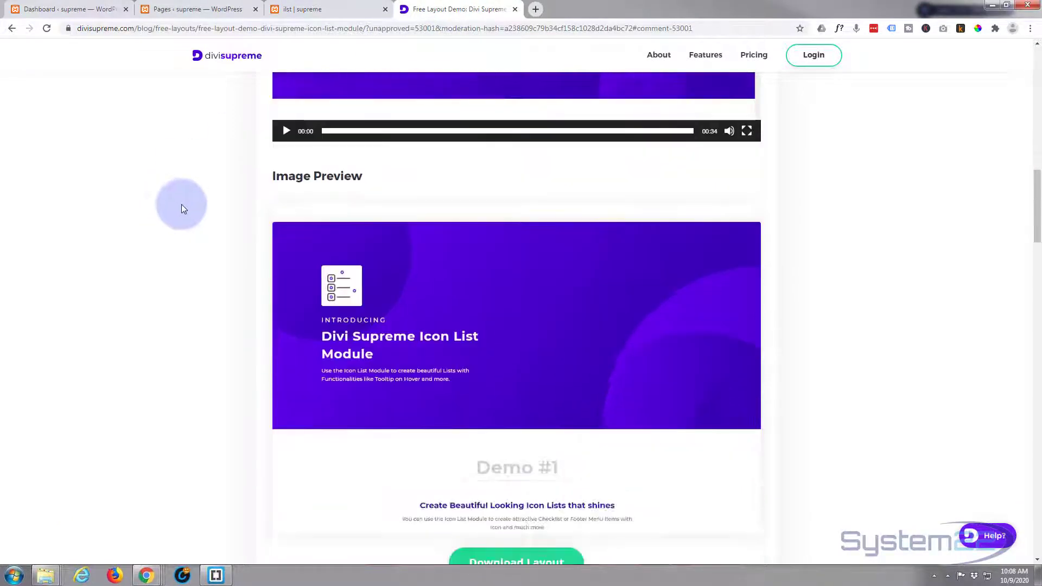
{"action": "scroll", "scroll_direction": "down", "scroll_amount": 3}
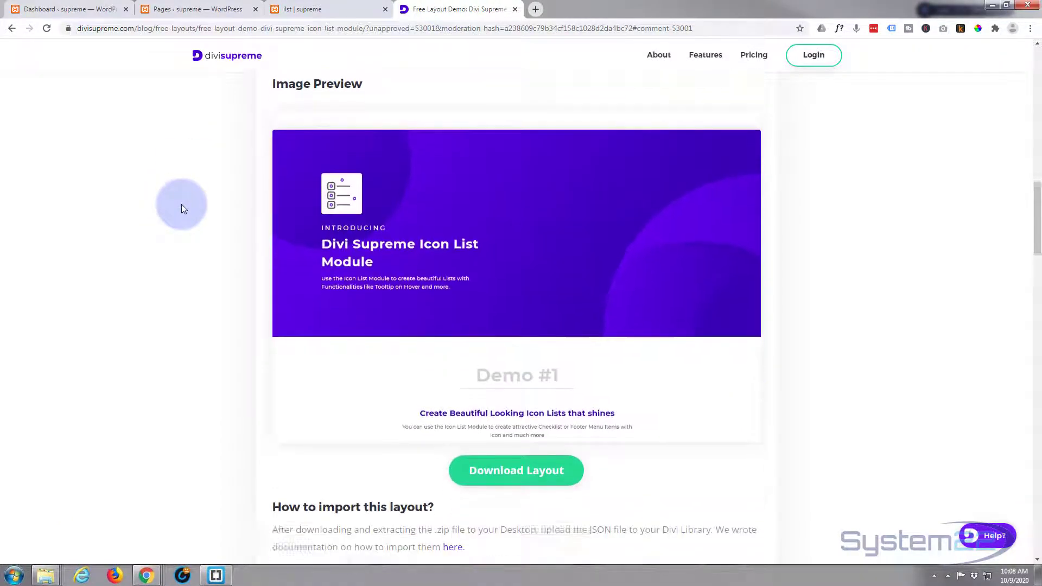
{"action": "scroll", "scroll_direction": "down", "scroll_amount": 3}
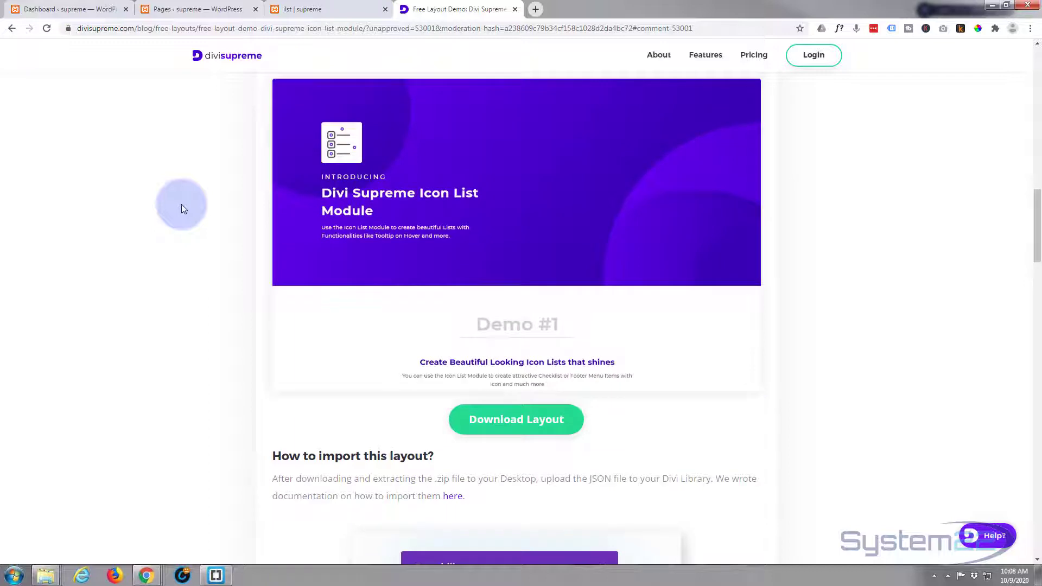
{"action": "mouse_move", "coordinate": [114, 451]}
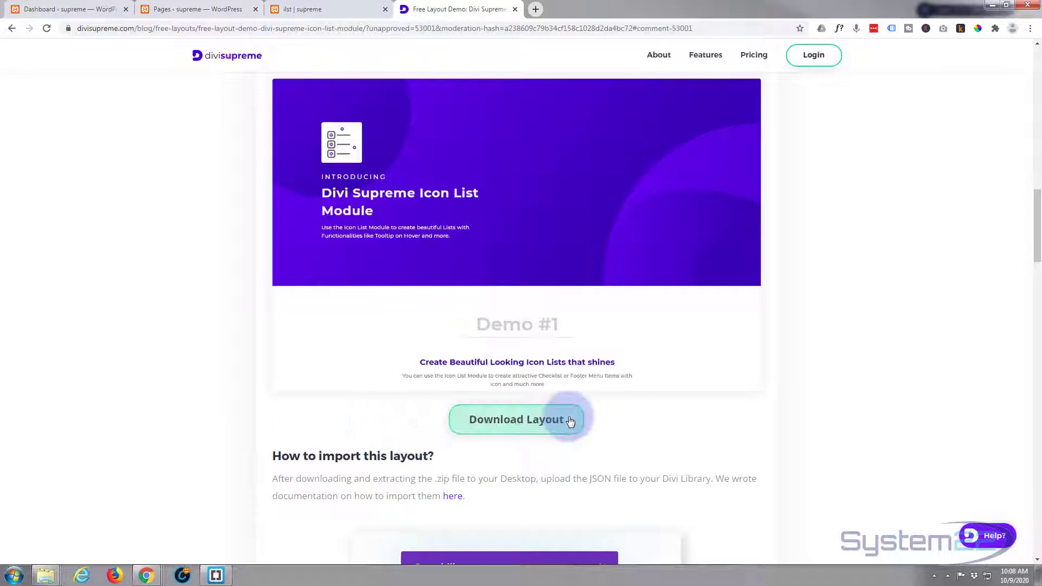
{"action": "left_click", "coordinate": [516, 419]}
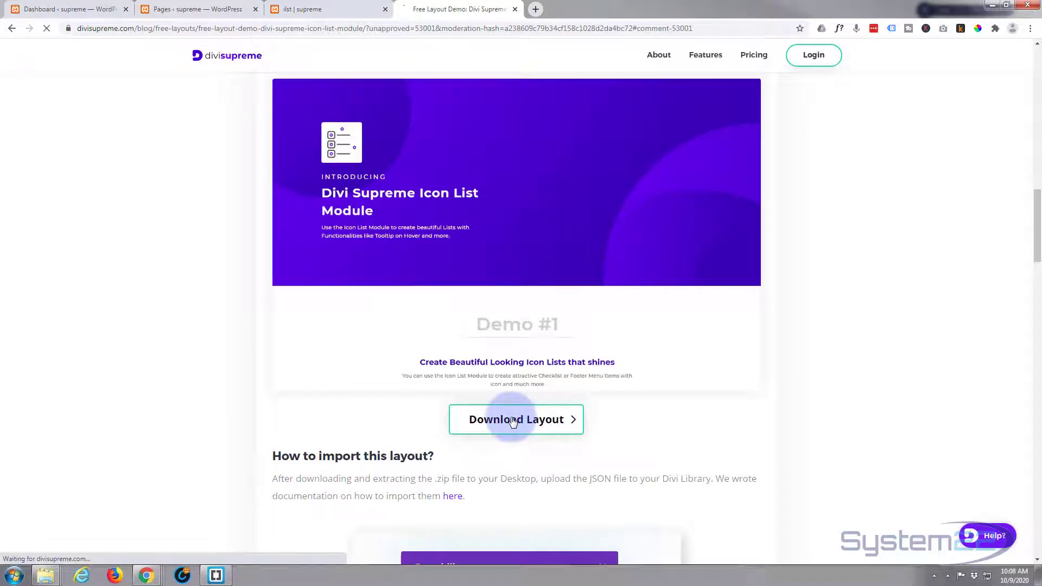
{"action": "left_click", "coordinate": [515, 418]}
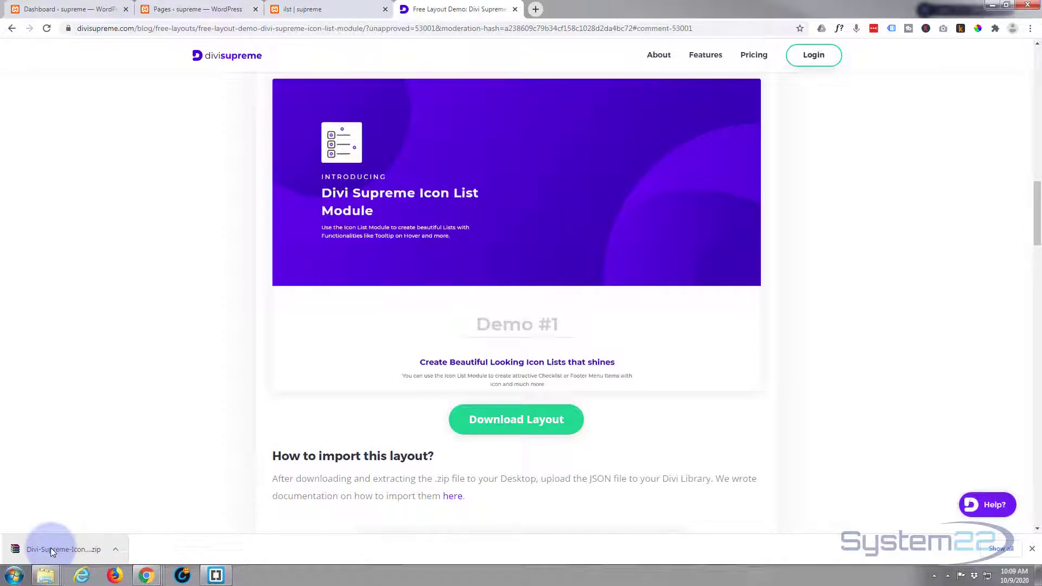
{"action": "mouse_move", "coordinate": [72, 555]}
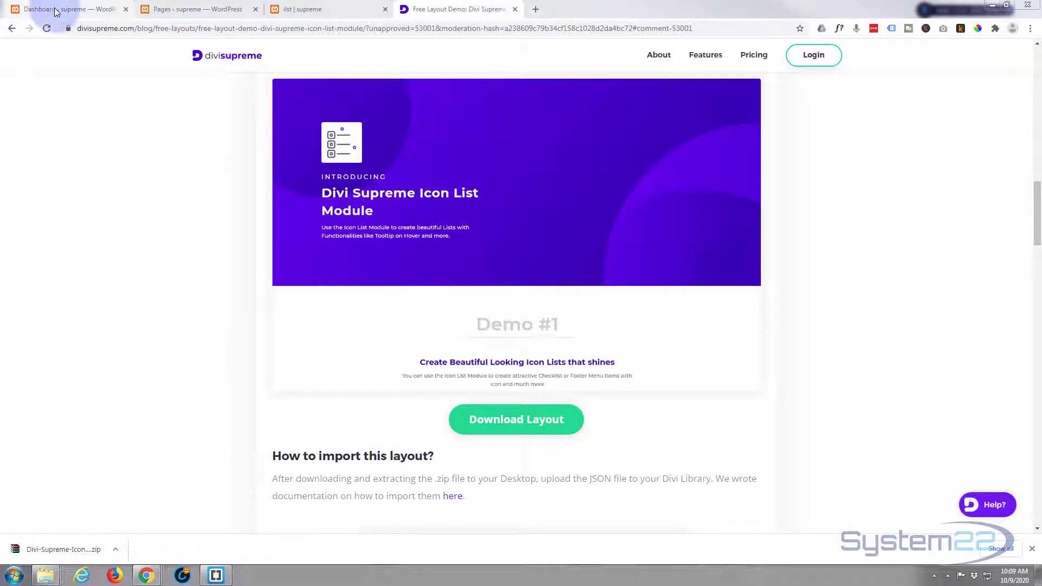
Step: Open the Divi Library layouts list in the admin dashboard and its Import & Export portability window
{"action": "left_click", "coordinate": [63, 8]}
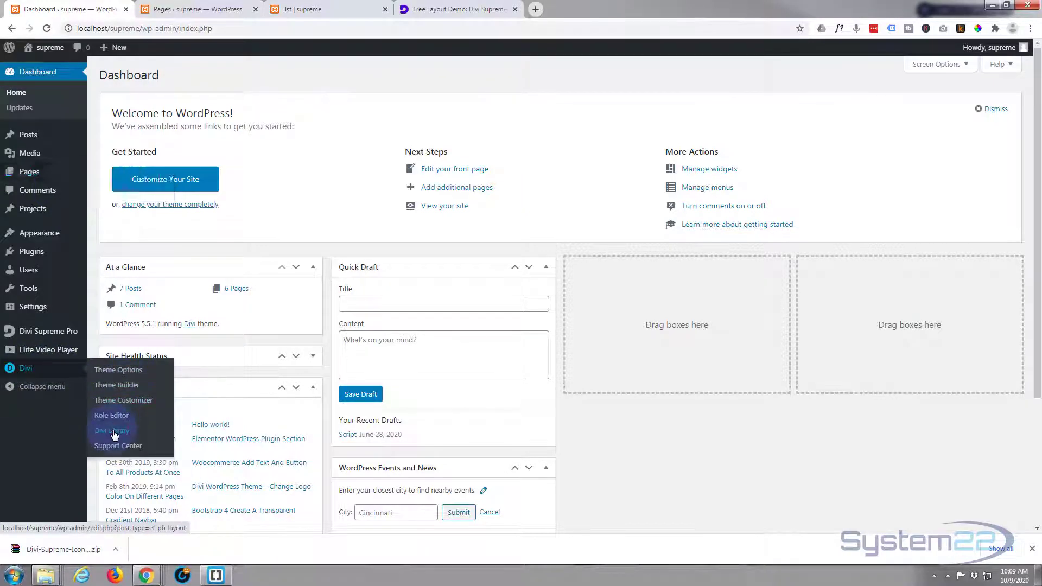
{"action": "left_click", "coordinate": [111, 430]}
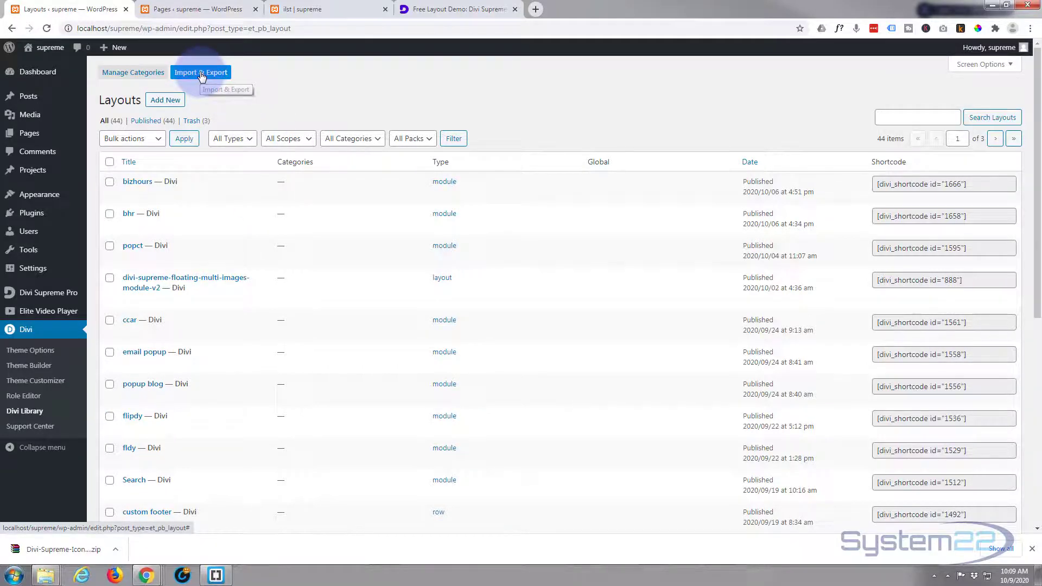
{"action": "left_click", "coordinate": [200, 72]}
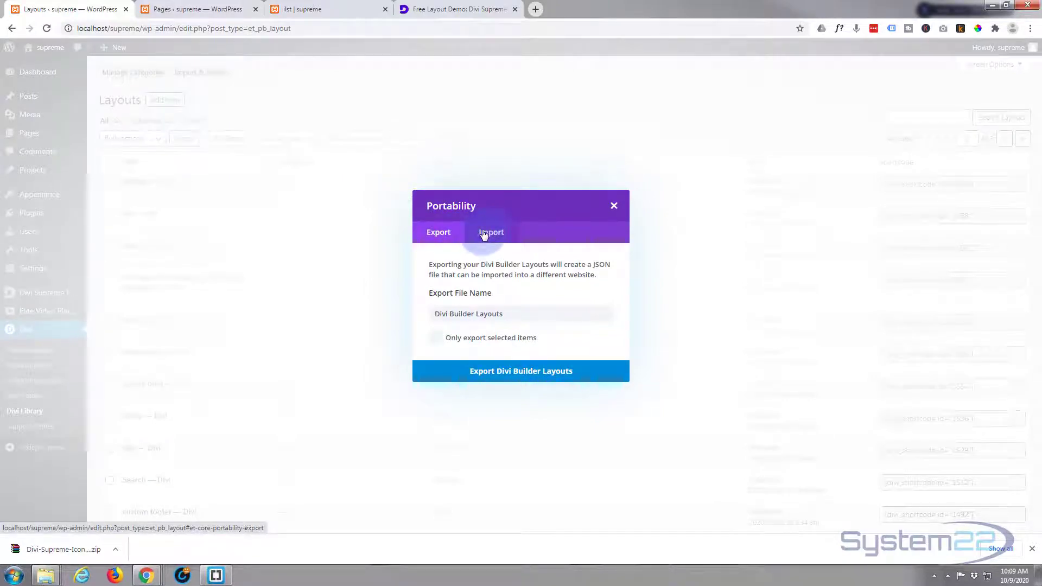
Step: Import the downloaded layout JSON so the Divi Supreme Icon List Module Demo tops the Layouts list
{"action": "left_click", "coordinate": [491, 232]}
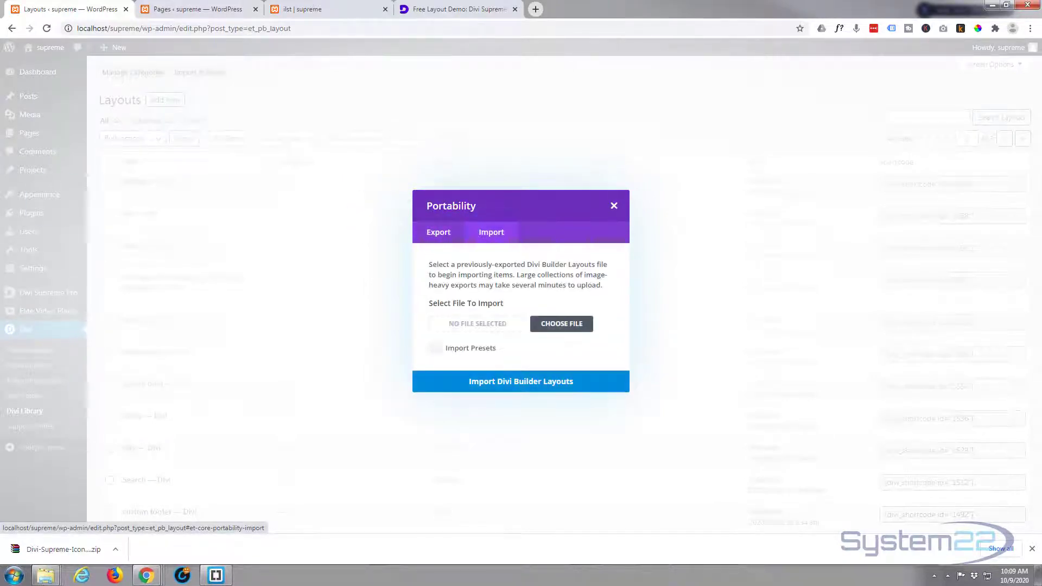
{"action": "left_click", "coordinate": [560, 323]}
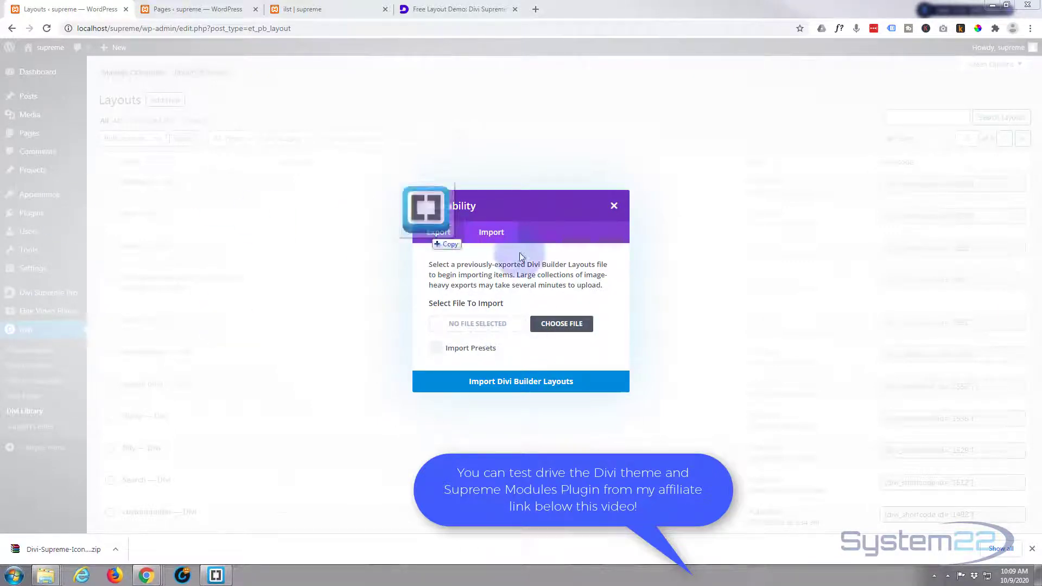
{"action": "left_click", "coordinate": [560, 323]}
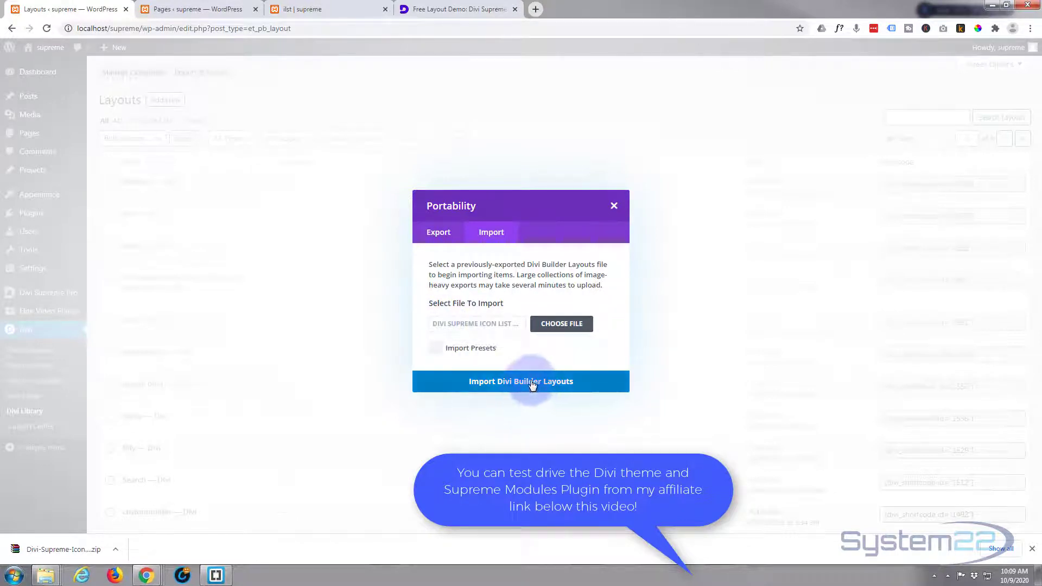
{"action": "left_click", "coordinate": [519, 381]}
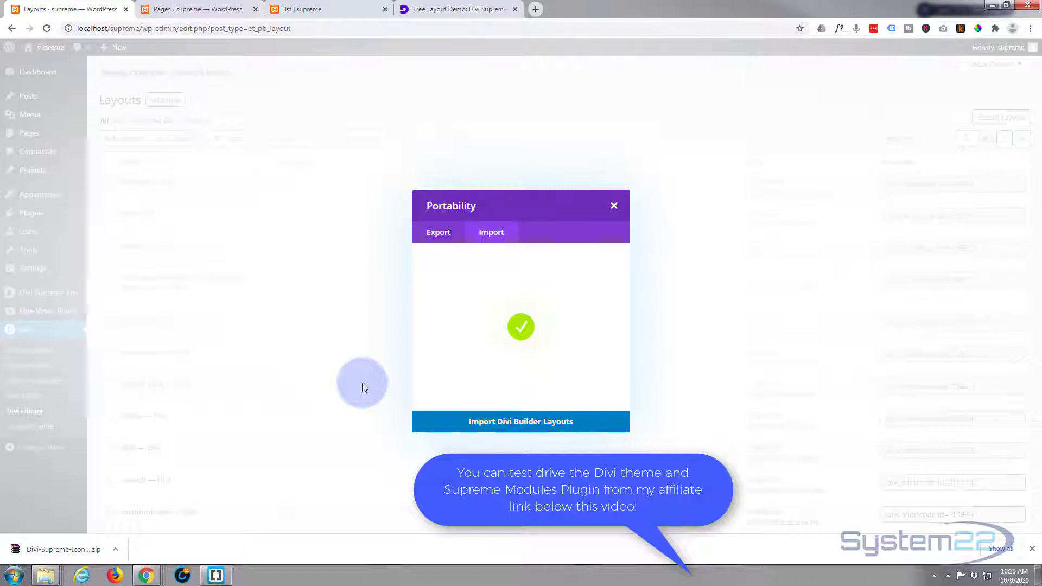
{"action": "left_click", "coordinate": [520, 421]}
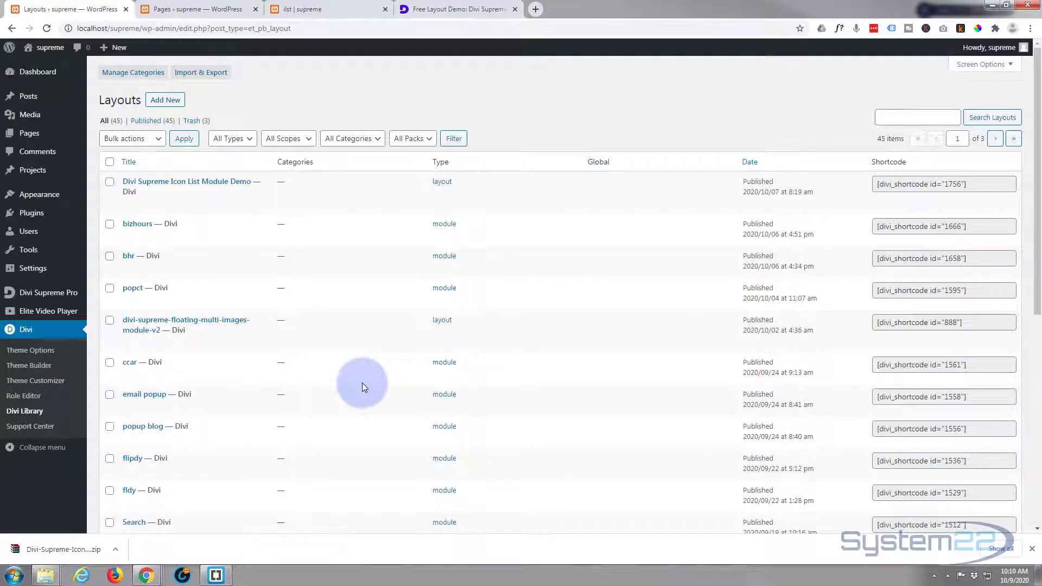
{"action": "mouse_move", "coordinate": [194, 185]}
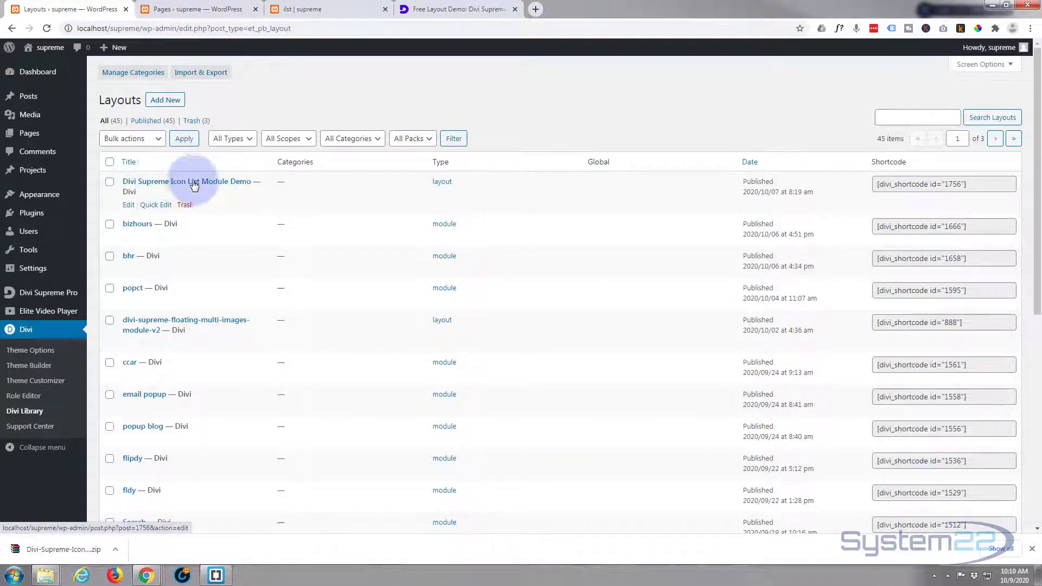
{"action": "mouse_move", "coordinate": [141, 196]}
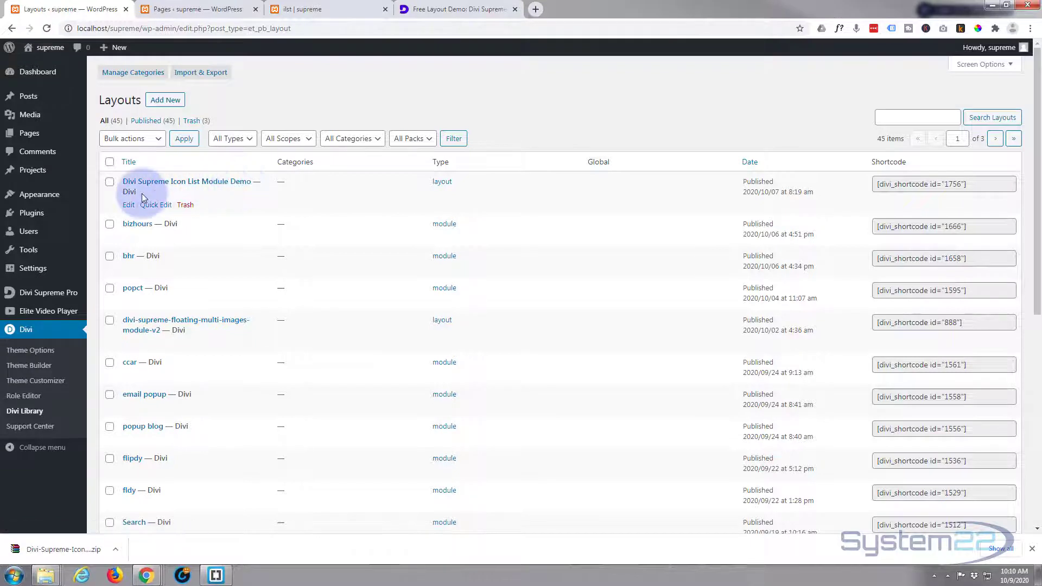
{"action": "left_click", "coordinate": [119, 47]}
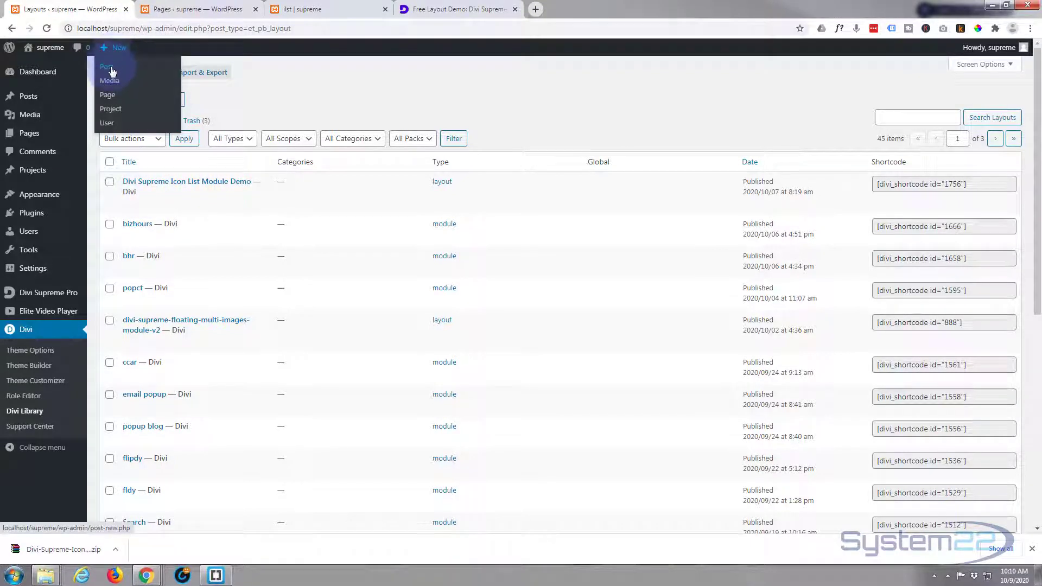
Step: Create a new page titled 'Icon Demo' and launch it in the Divi Builder
{"action": "left_click", "coordinate": [107, 94]}
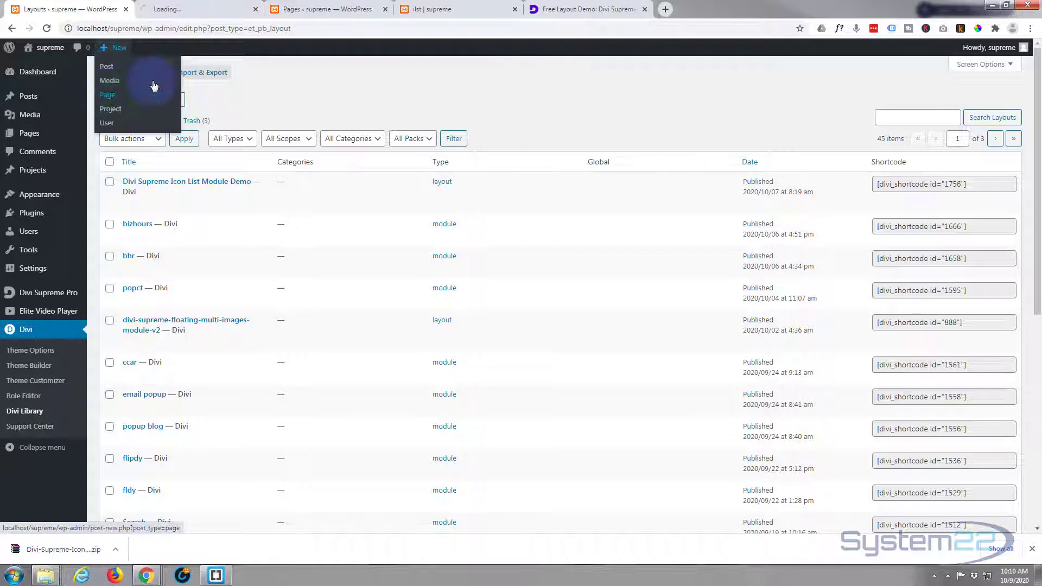
{"action": "left_click", "coordinate": [108, 95]}
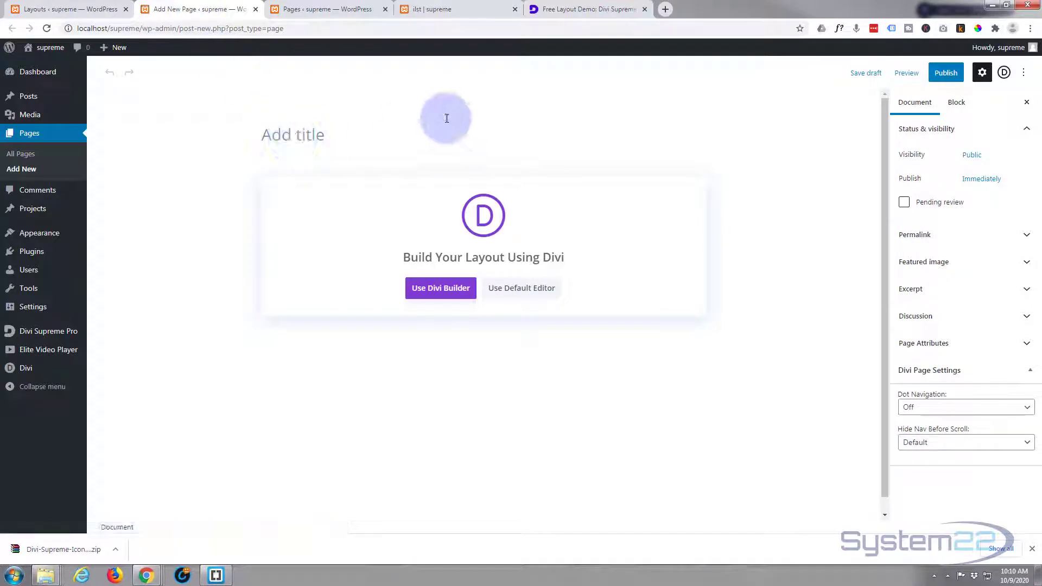
{"action": "type", "text": "Icon"}
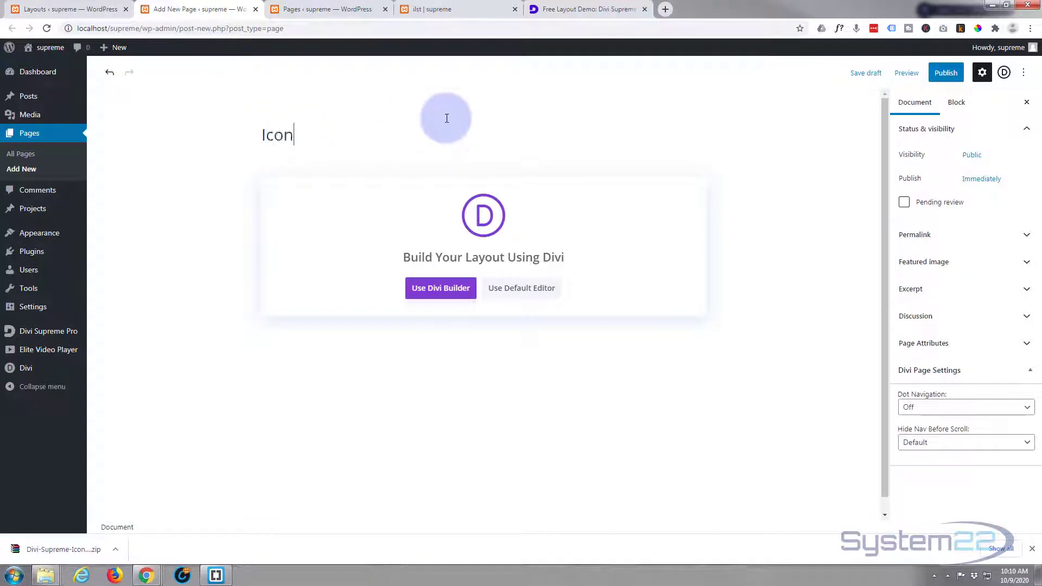
{"action": "type", "text": "Demo"}
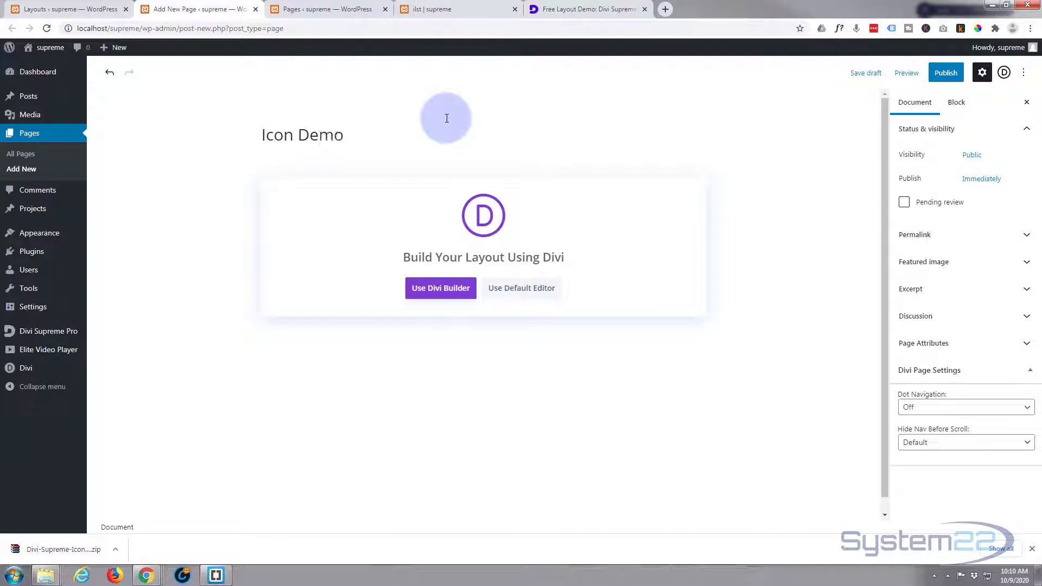
{"action": "left_click", "coordinate": [439, 288]}
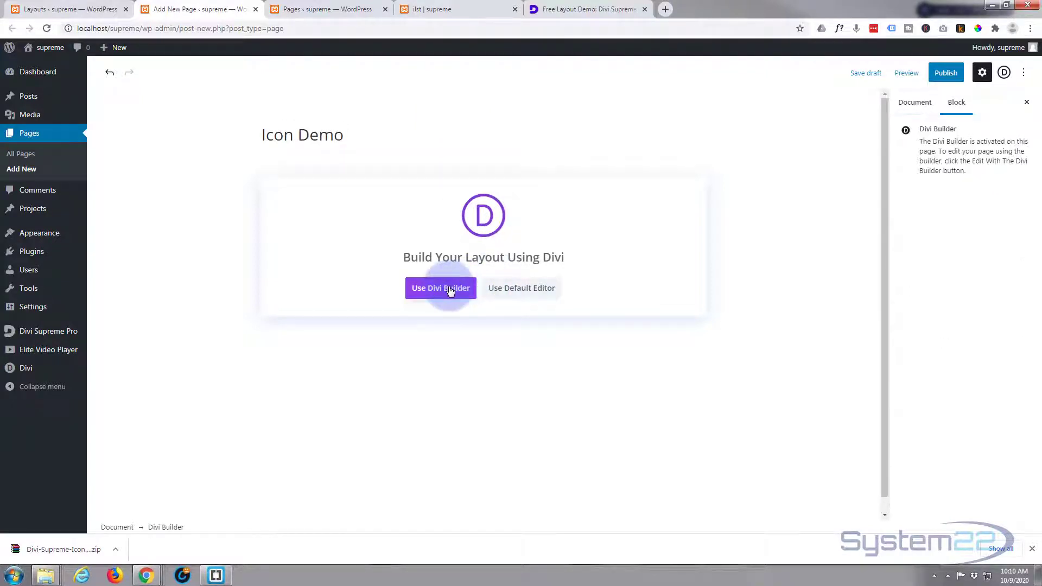
{"action": "left_click", "coordinate": [440, 288]}
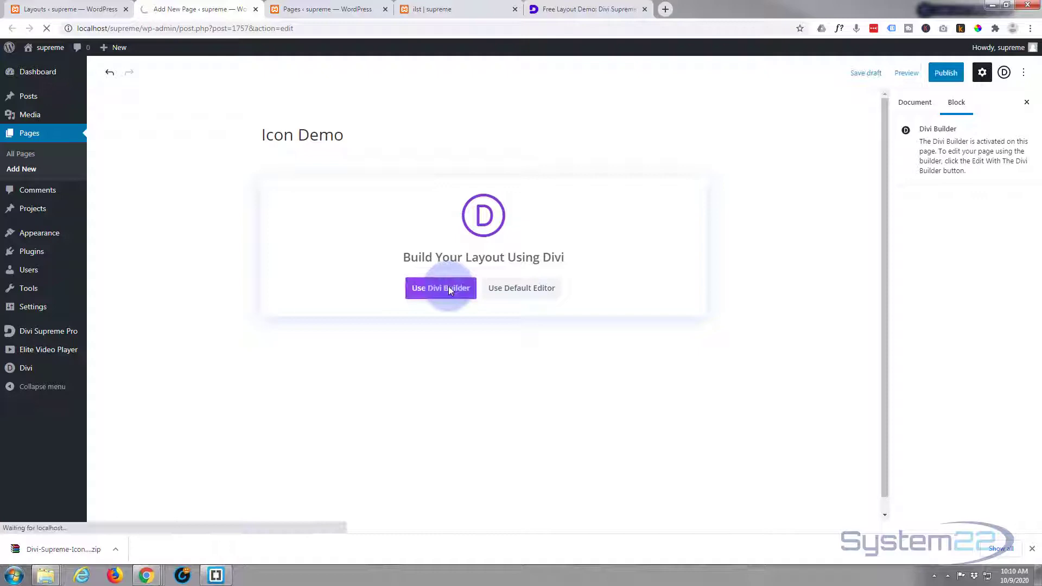
{"action": "left_click", "coordinate": [440, 288]}
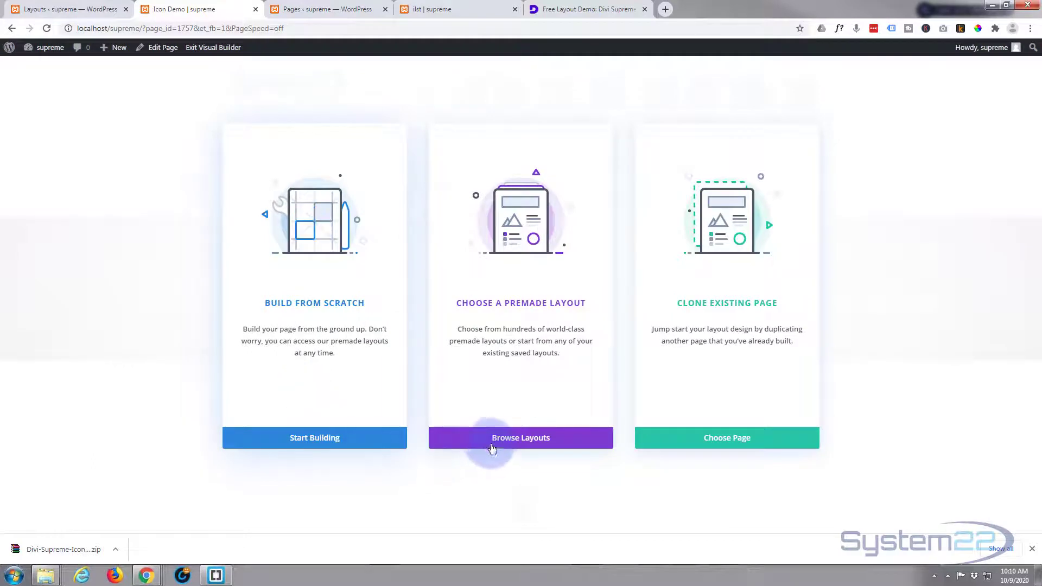
Step: Load the Divi Supreme Icon List Module Demo layout from Your Saved Layouts onto the page
{"action": "left_click", "coordinate": [520, 438]}
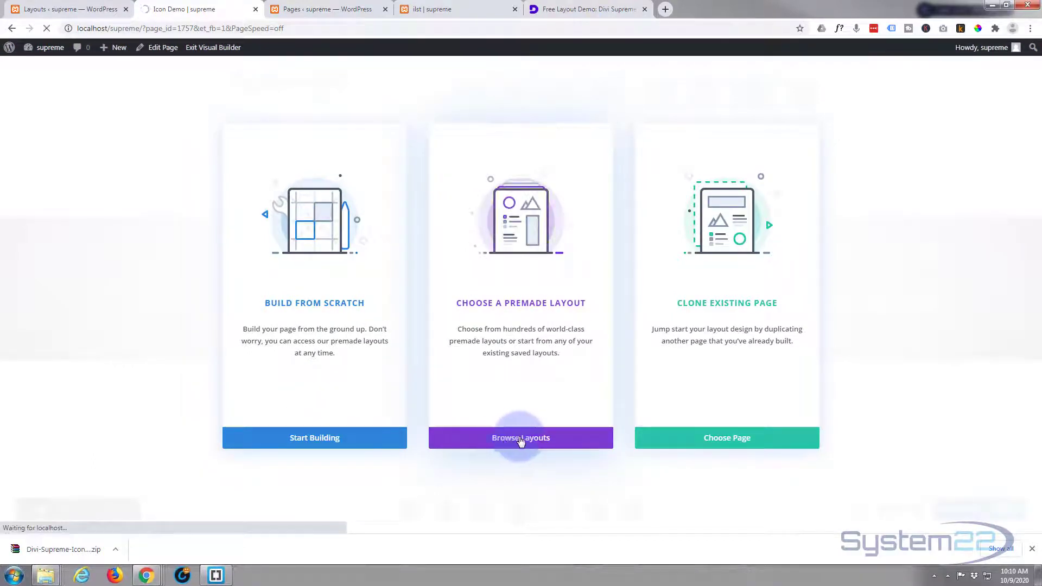
{"action": "left_click", "coordinate": [520, 437]}
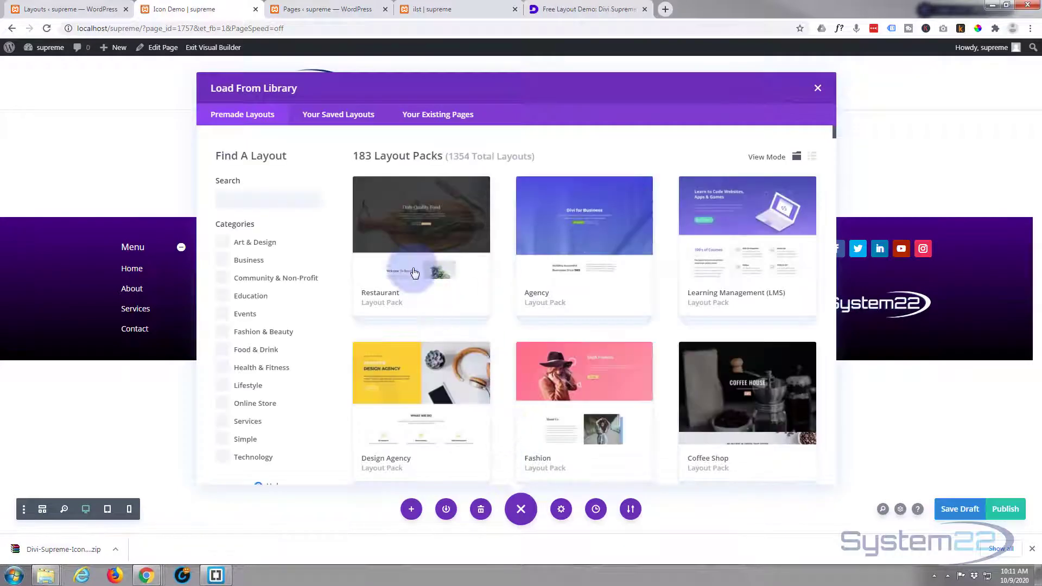
{"action": "left_click", "coordinate": [337, 114]}
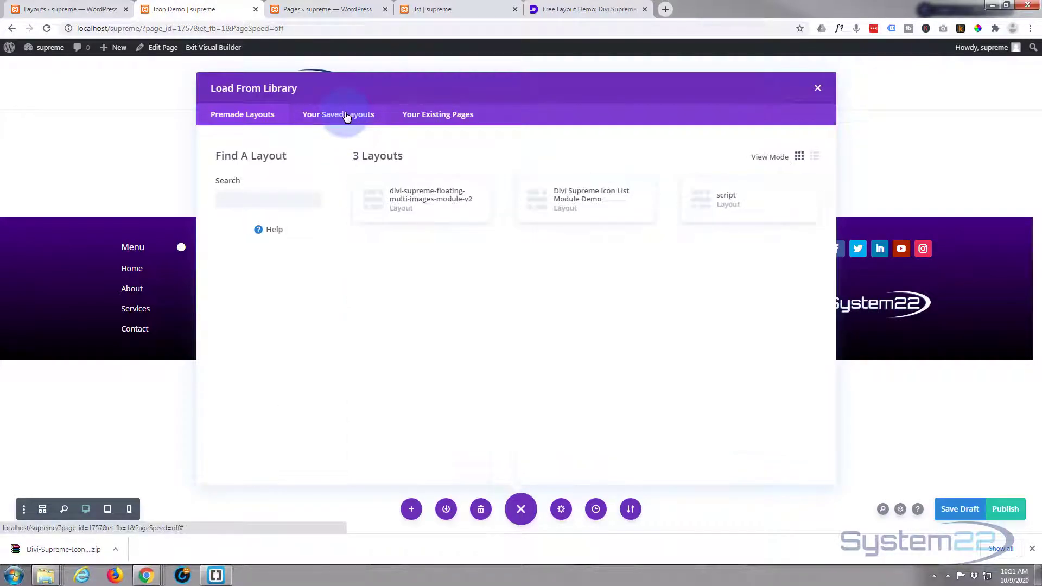
{"action": "left_click", "coordinate": [338, 114]}
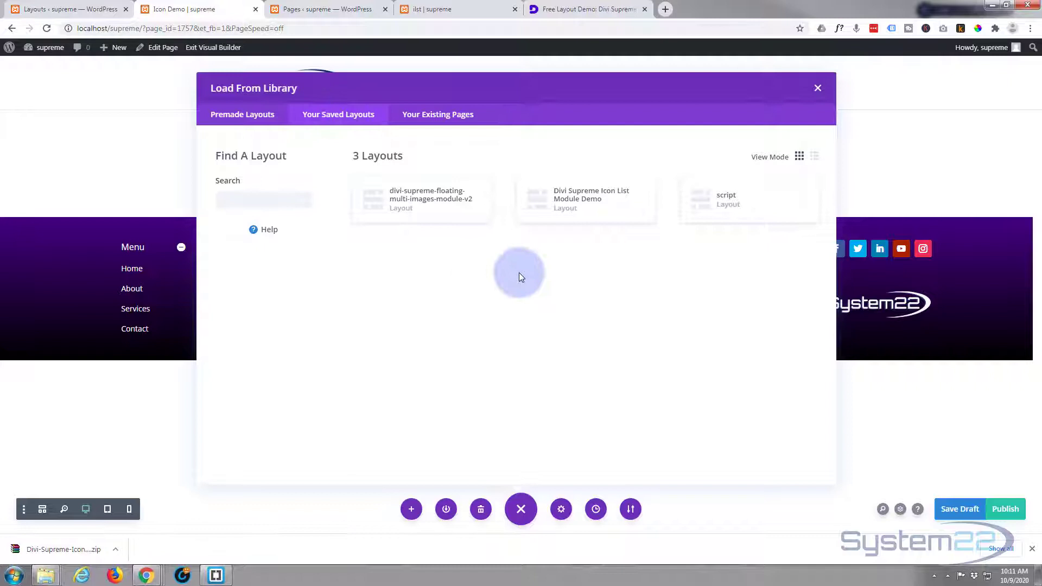
{"action": "mouse_move", "coordinate": [610, 199]}
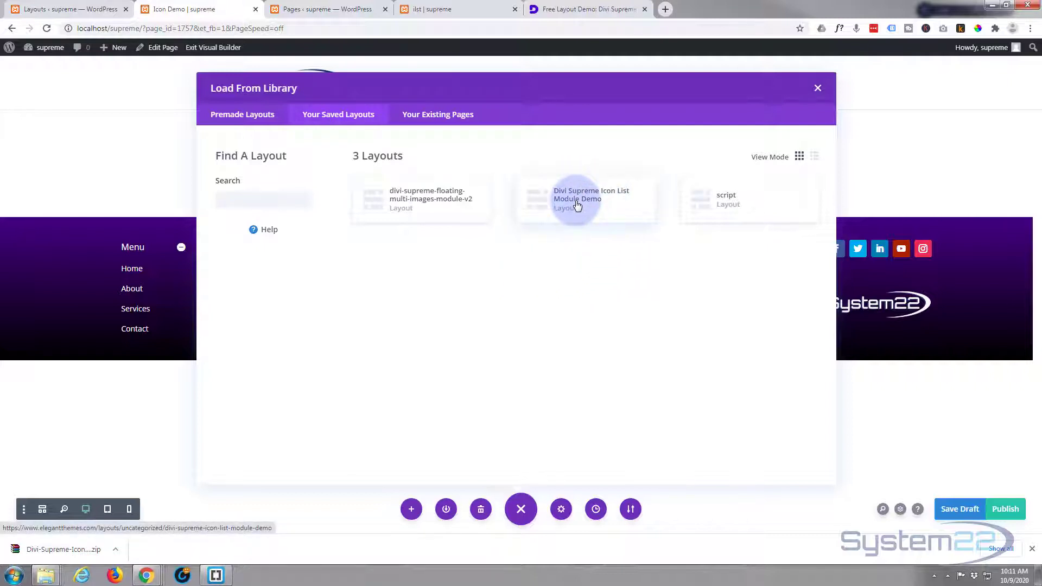
{"action": "left_click", "coordinate": [585, 200]}
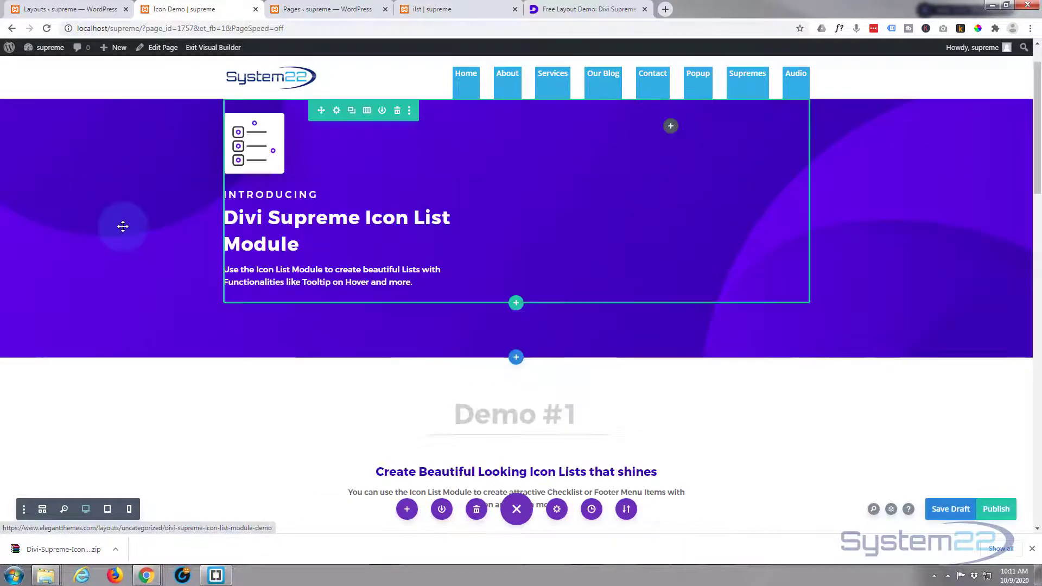
{"action": "scroll", "scroll_direction": "down", "scroll_amount": 3}
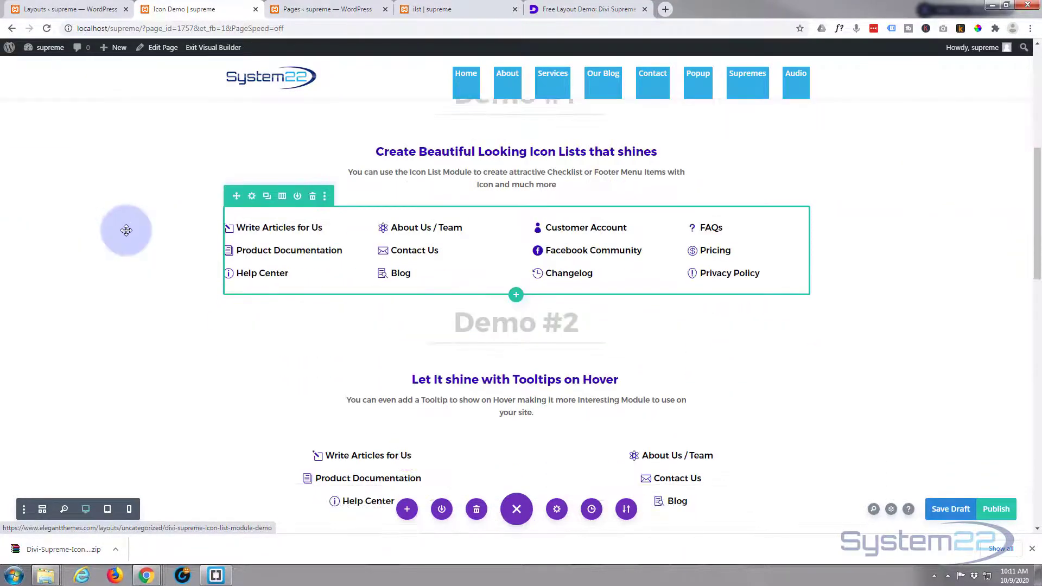
{"action": "scroll", "scroll_direction": "down", "scroll_amount": 3}
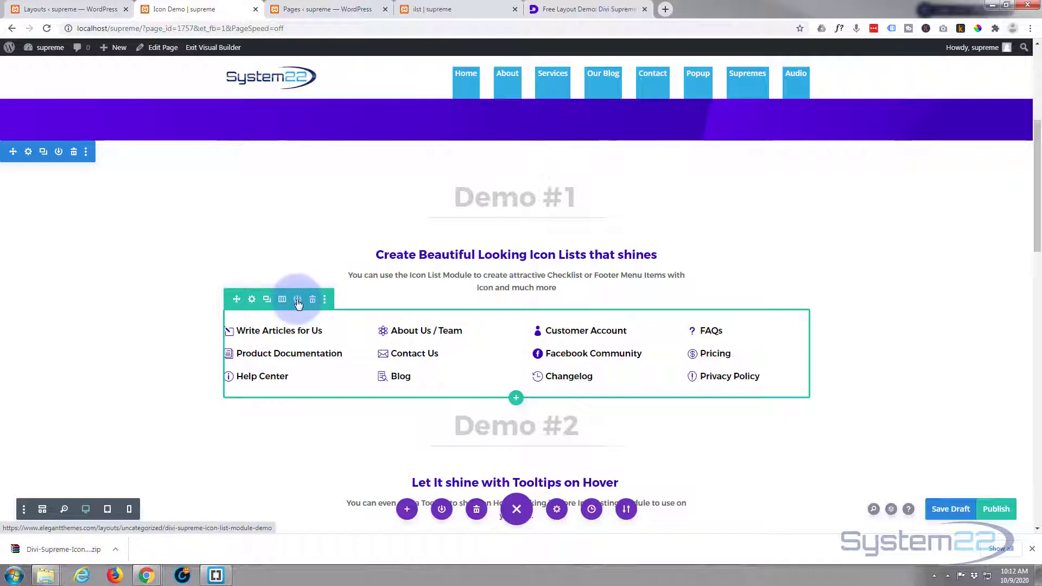
Step: Save the Demo #1 icon list row to the Divi Library under the name 'iconlist1'
{"action": "left_click", "coordinate": [296, 299]}
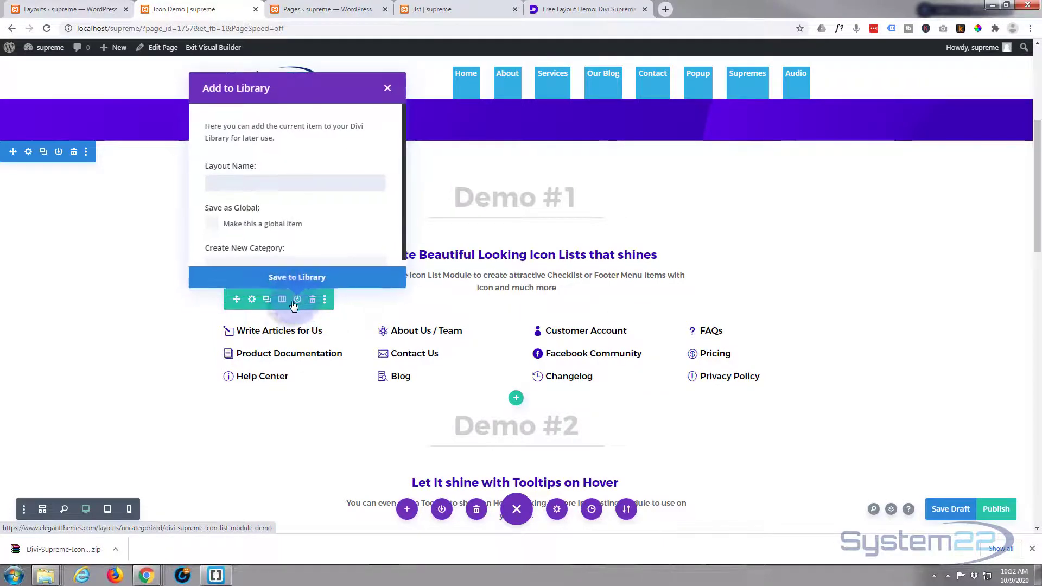
{"action": "left_click", "coordinate": [294, 182]}
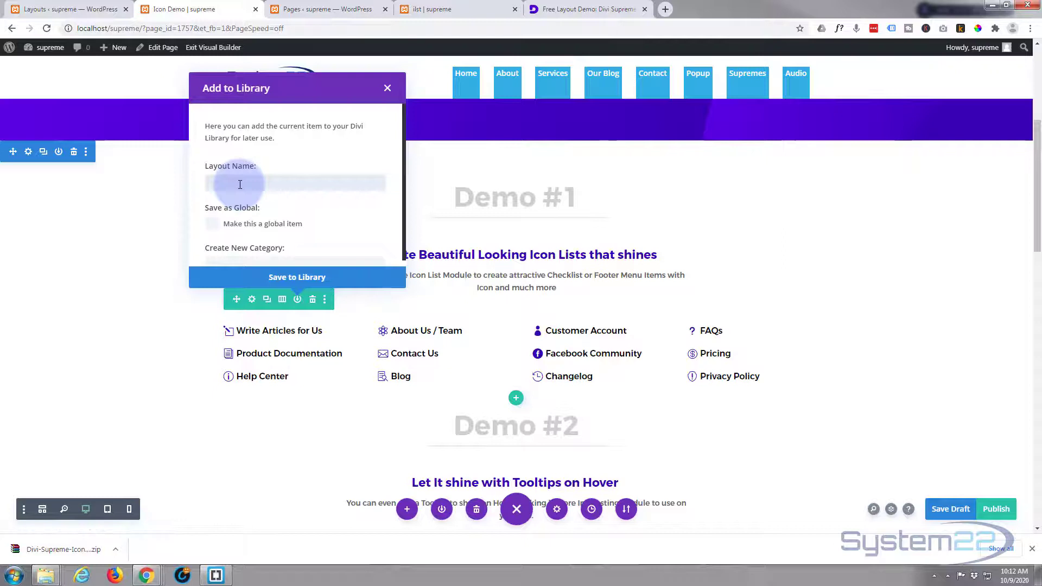
{"action": "type", "text": "iconlist1"}
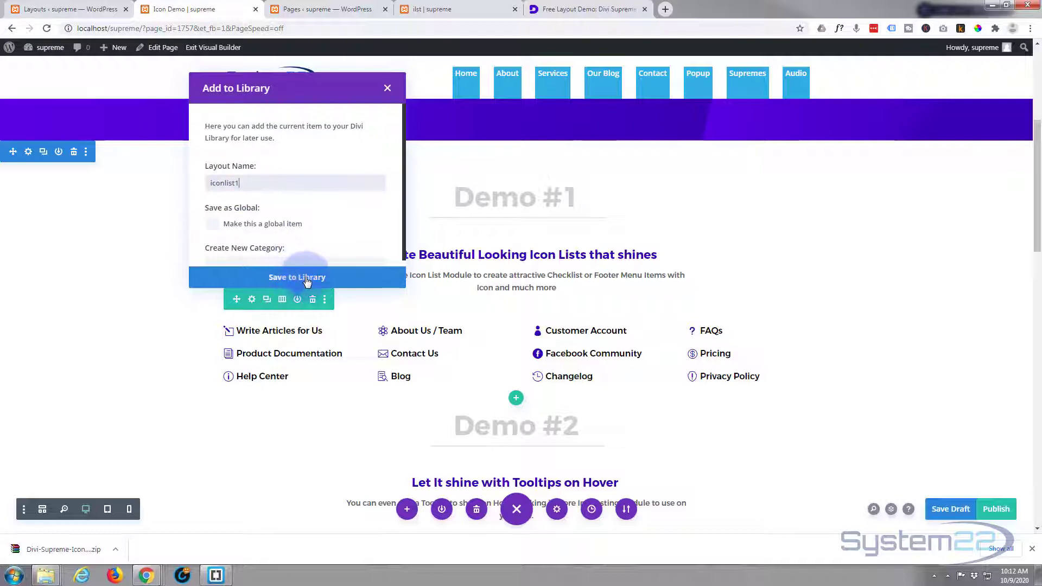
{"action": "left_click", "coordinate": [297, 277]}
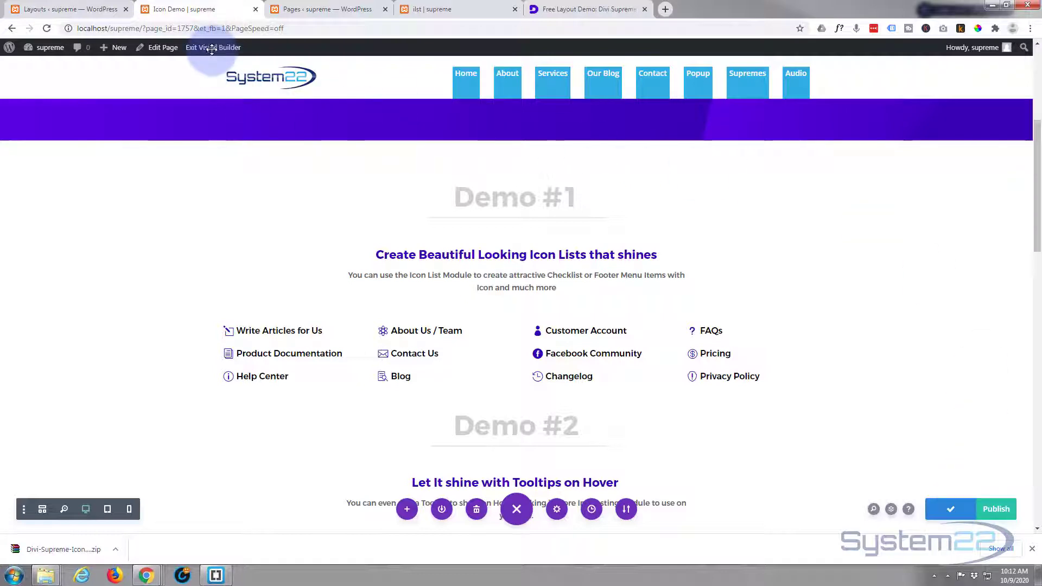
Step: Exit the Visual Builder to view the live Icon Demo page and bring up the admin New menu
{"action": "left_click", "coordinate": [214, 47]}
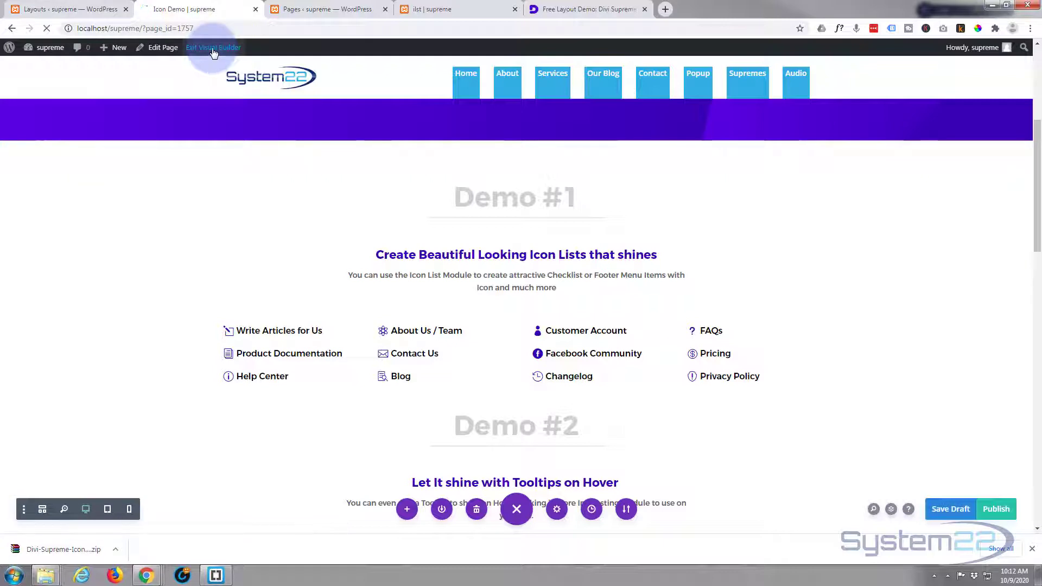
{"action": "left_click", "coordinate": [214, 47]}
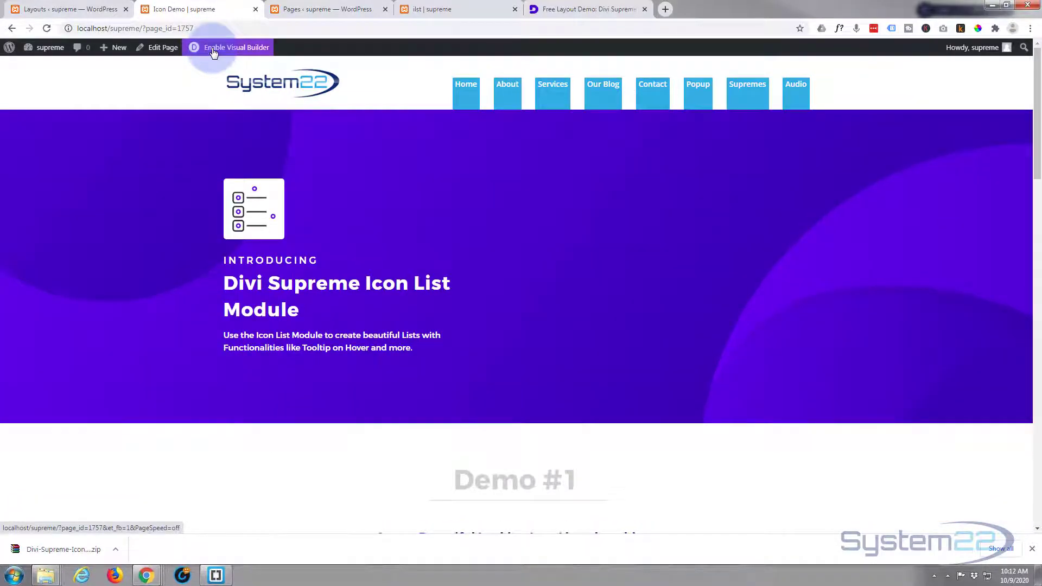
{"action": "left_click", "coordinate": [118, 47]}
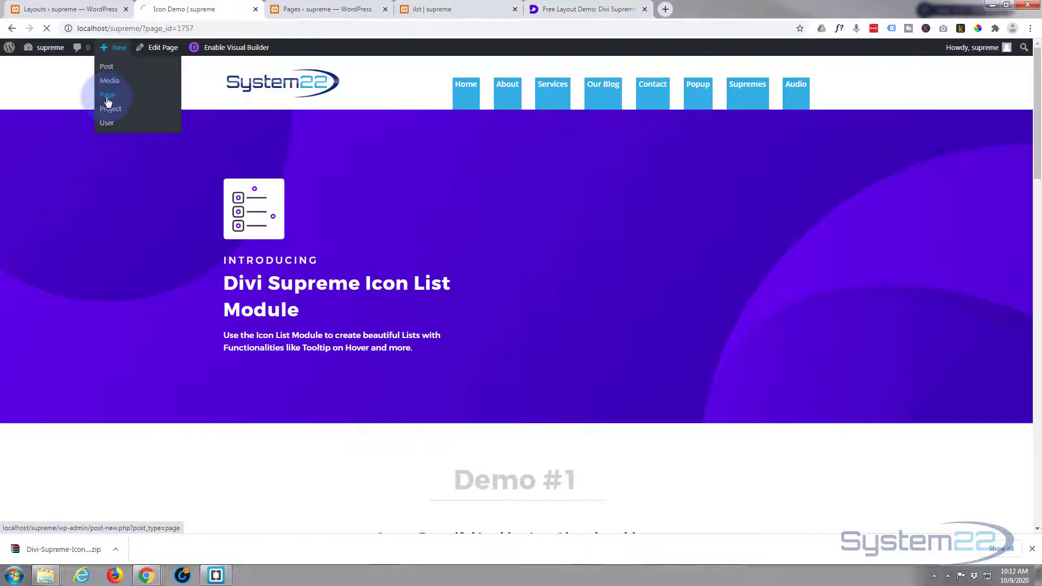
Step: Create a second page titled 'New Icon' and launch it in the Divi Builder
{"action": "left_click", "coordinate": [108, 94]}
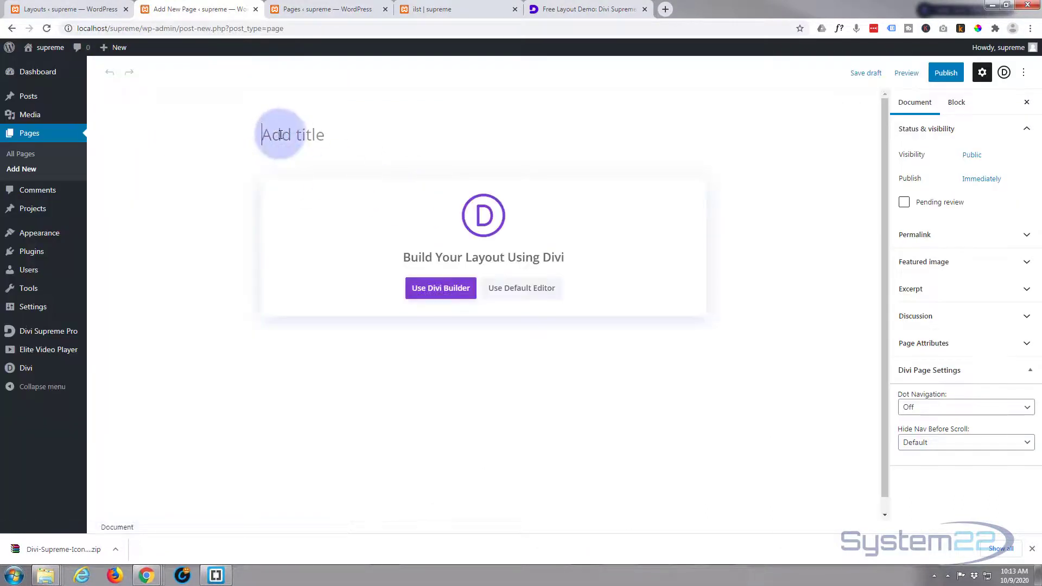
{"action": "type", "text": "New Icon"}
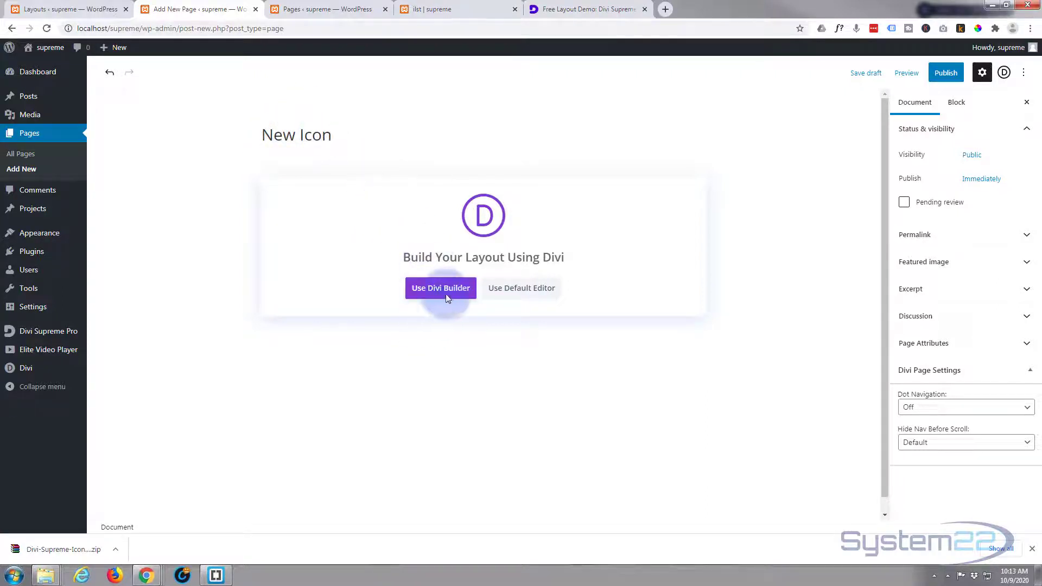
{"action": "left_click", "coordinate": [440, 287]}
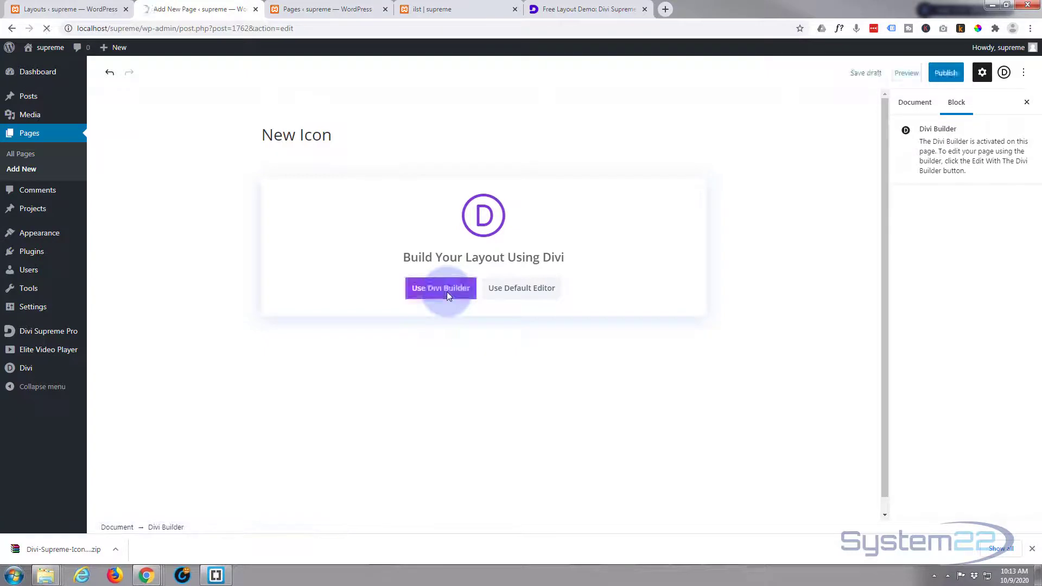
{"action": "left_click", "coordinate": [440, 287]}
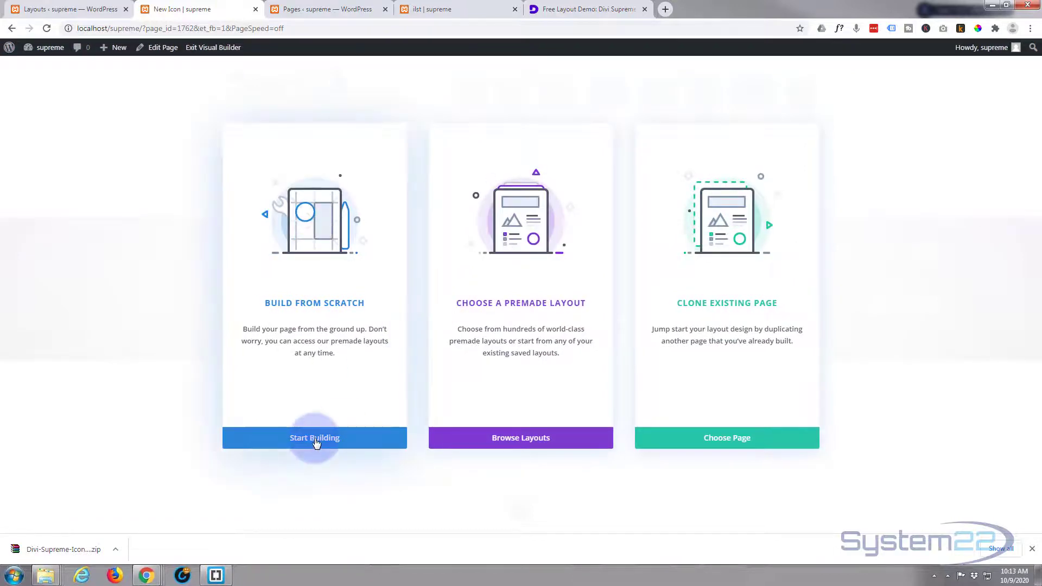
Step: Start the page from scratch and insert the saved 'iconlist1' row from the library
{"action": "left_click", "coordinate": [314, 437]}
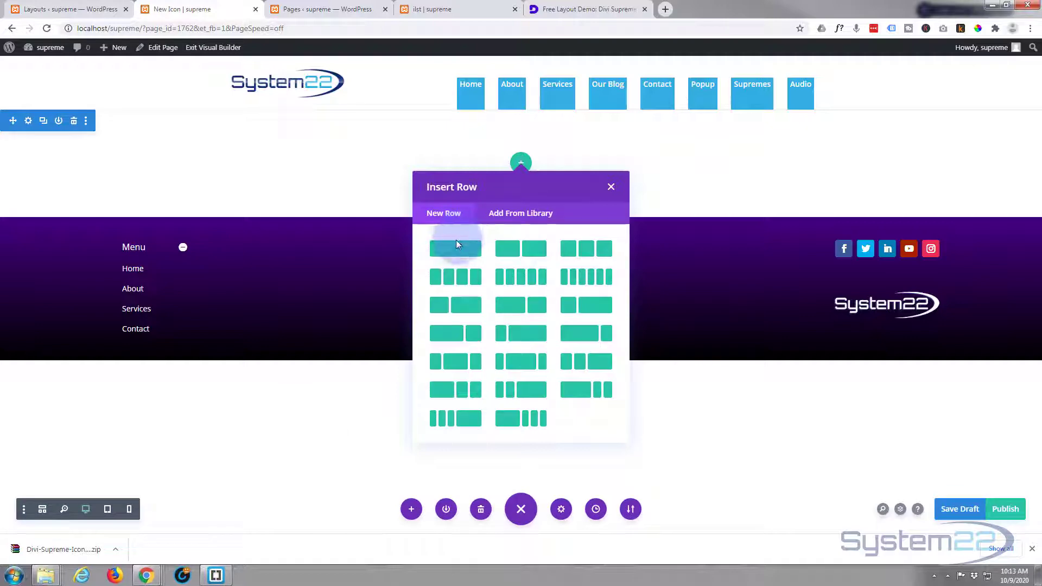
{"action": "left_click", "coordinate": [520, 214]}
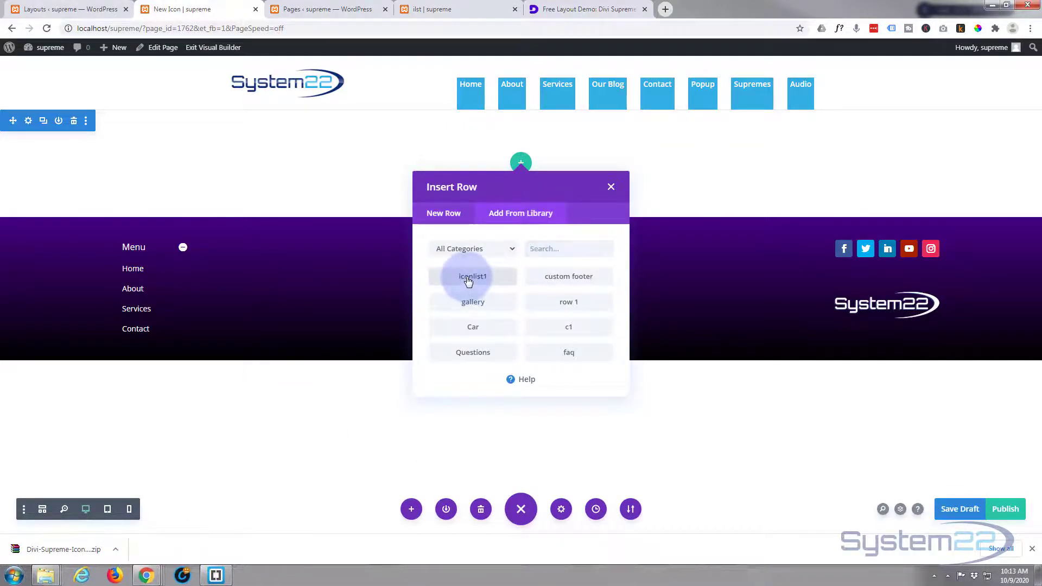
{"action": "left_click", "coordinate": [472, 275]}
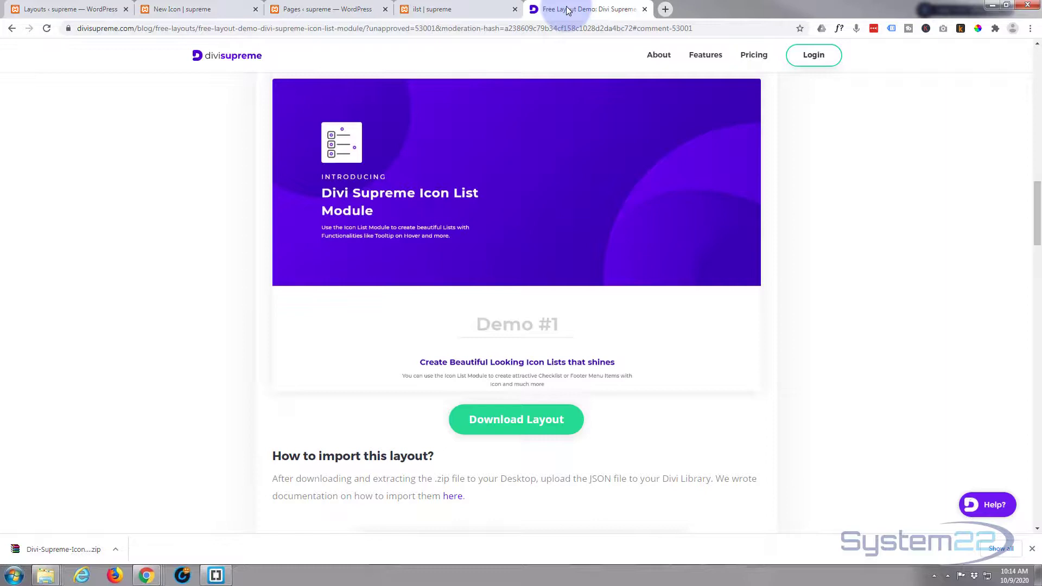
Step: Scroll through the Icon List demo post past its Demo #1, #2, image-icon and pricing table previews
{"action": "scroll", "scroll_direction": "down", "scroll_amount": 3}
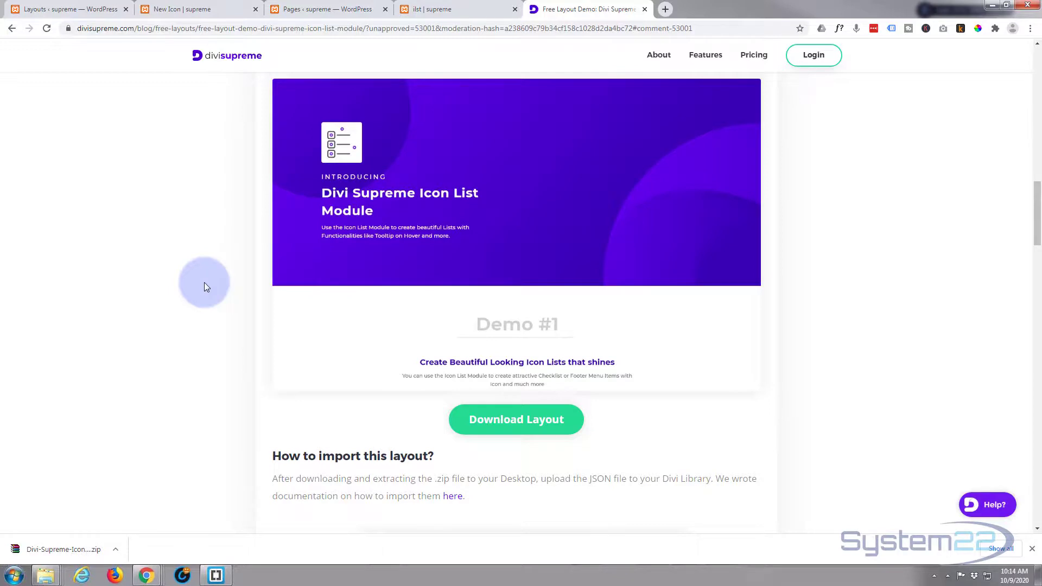
{"action": "mouse_move", "coordinate": [457, 88]}
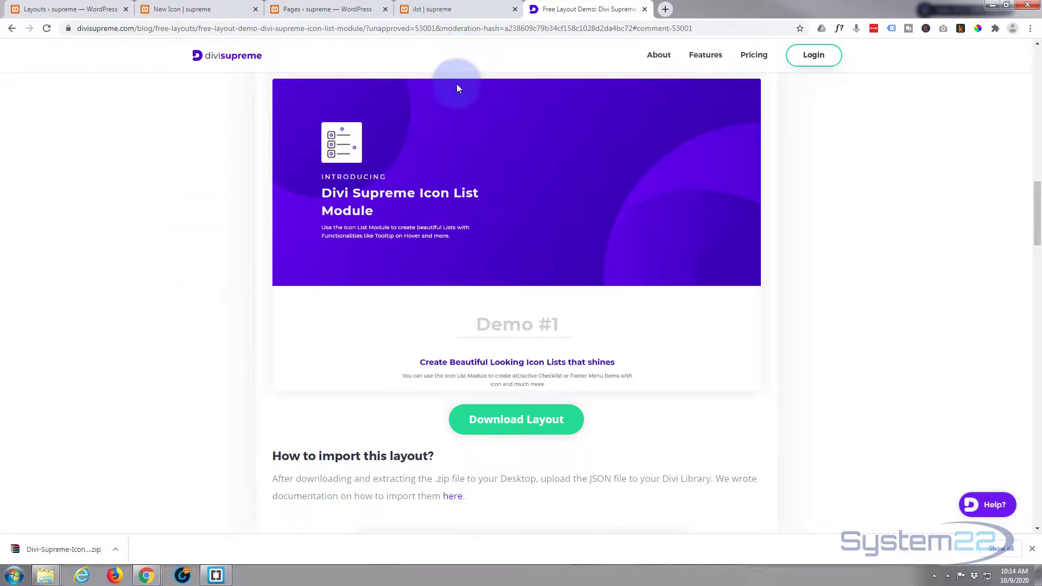
{"action": "scroll", "scroll_direction": "down", "scroll_amount": 3}
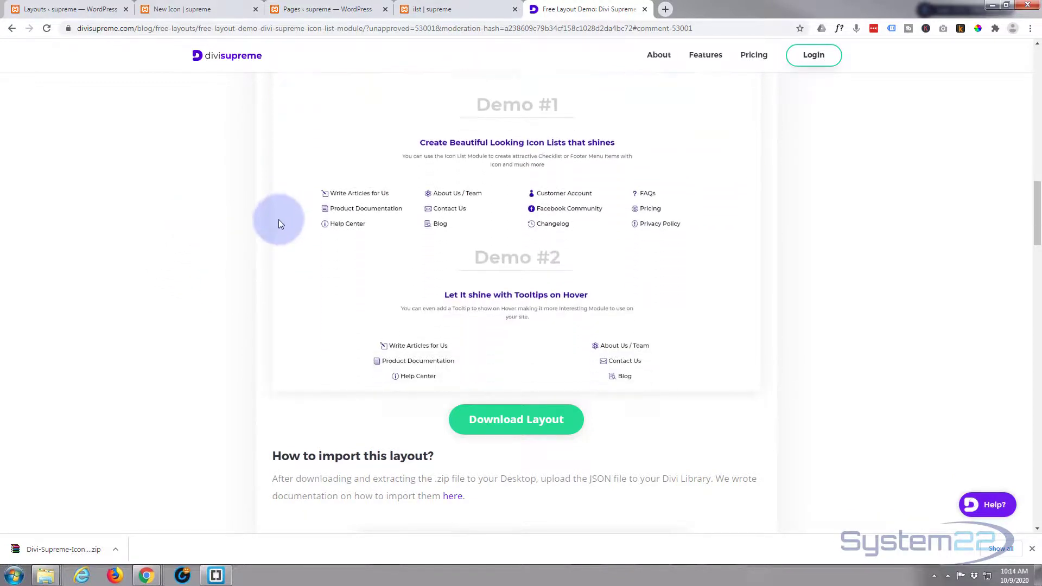
{"action": "scroll", "scroll_direction": "down", "scroll_amount": 3}
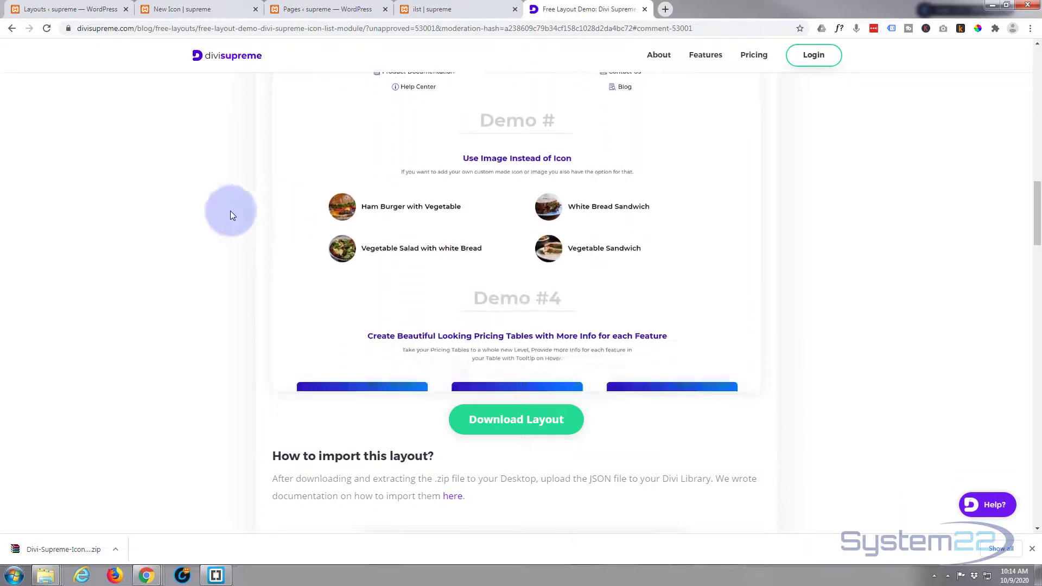
{"action": "scroll", "scroll_direction": "up", "scroll_amount": 3}
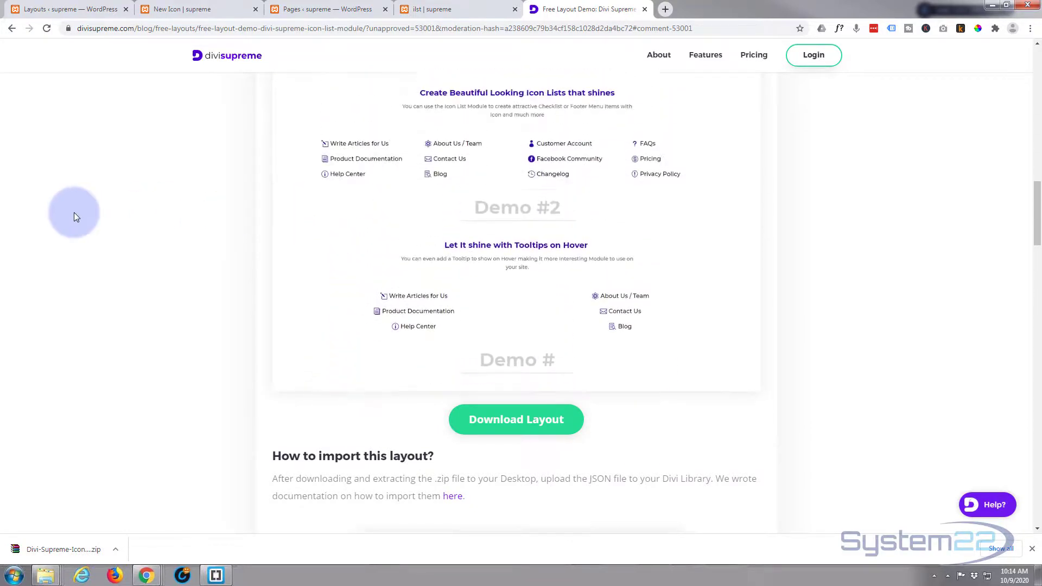